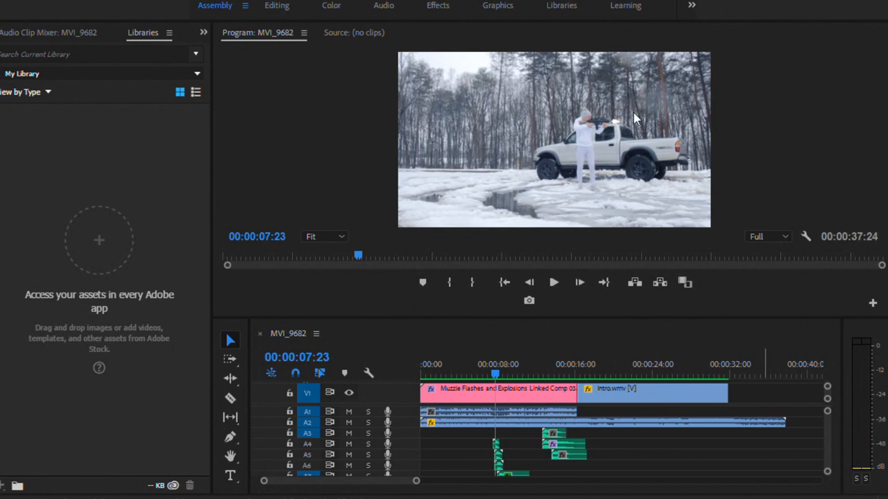
mouse_move(605, 128)
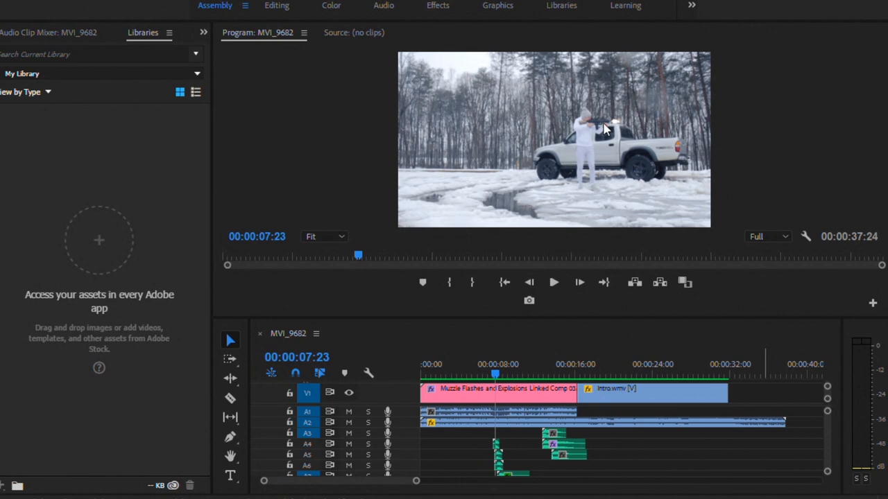
mouse_move(609, 172)
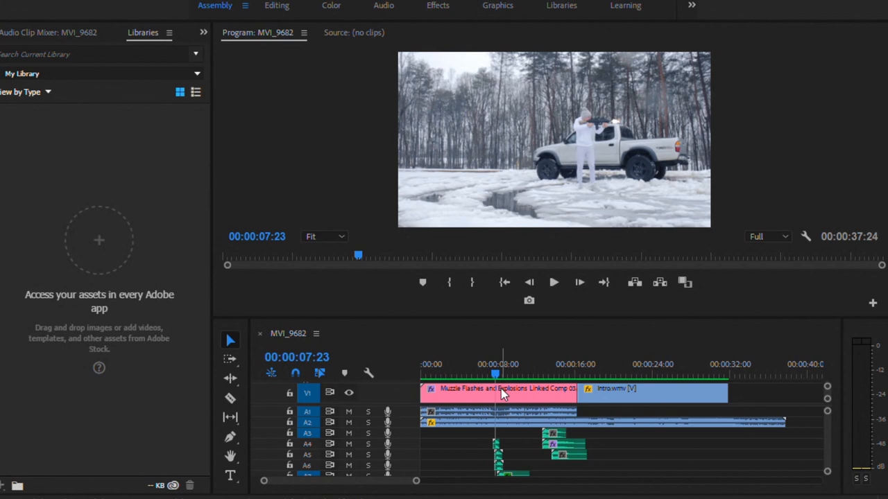
mouse_move(483, 398)
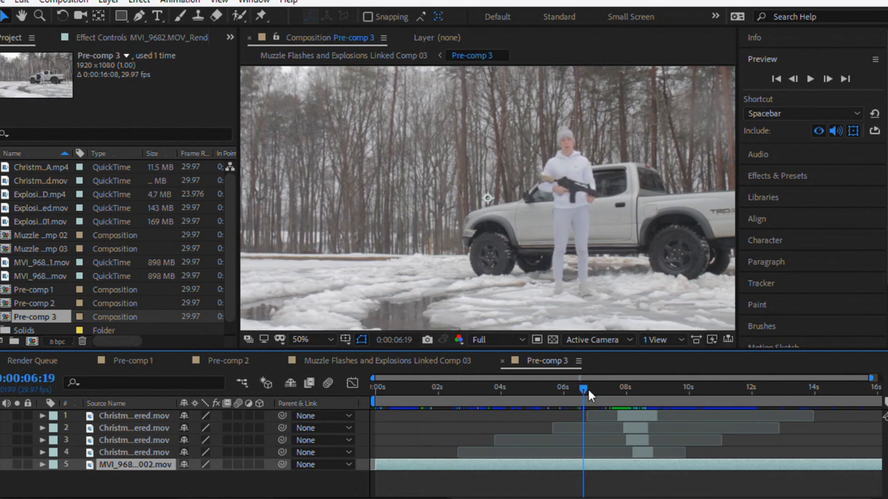
Step: Scrub Pre-comp 3 through the firing moments and select the four muzzle-flash layers
drag(585, 387, 643, 387)
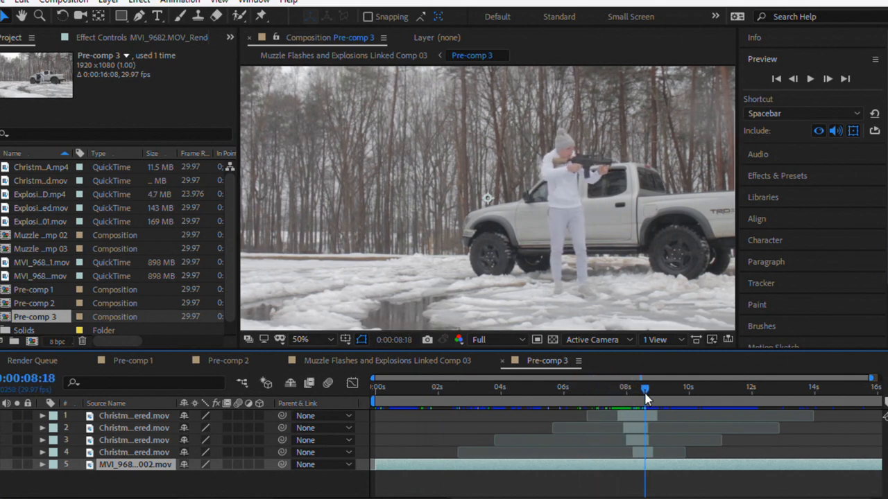
drag(645, 387, 615, 387)
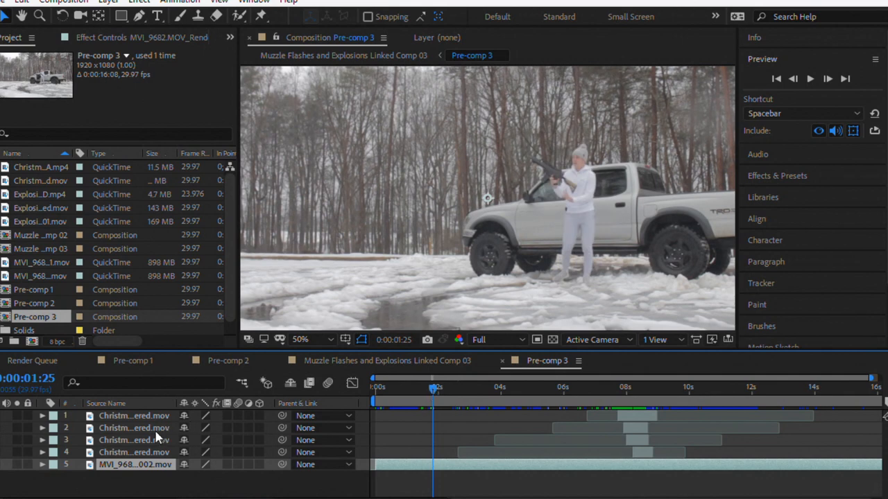
click(594, 387)
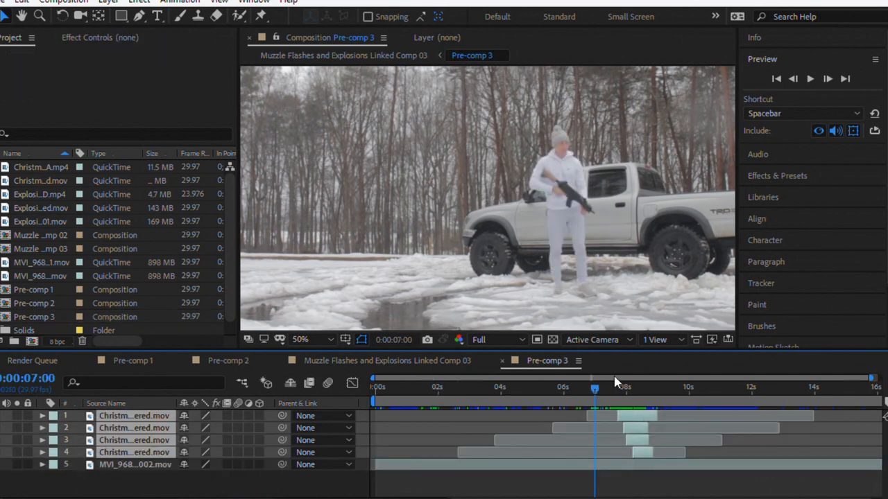
mouse_move(434, 411)
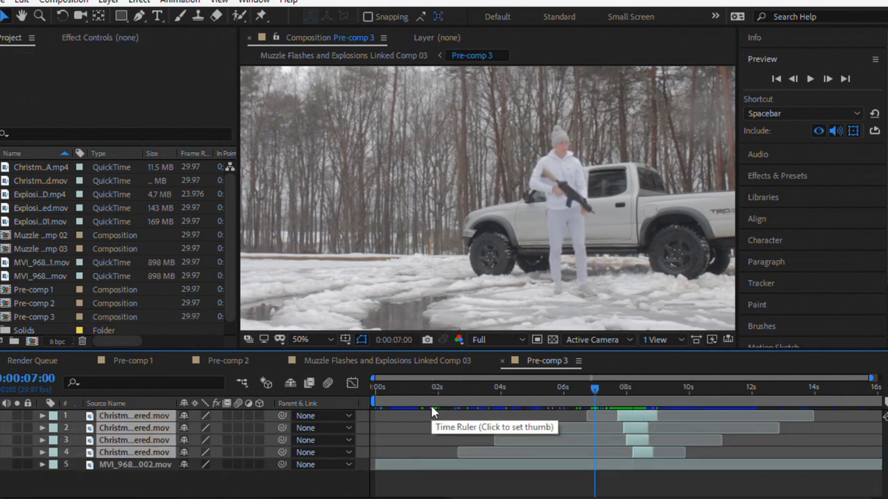
mouse_move(567, 262)
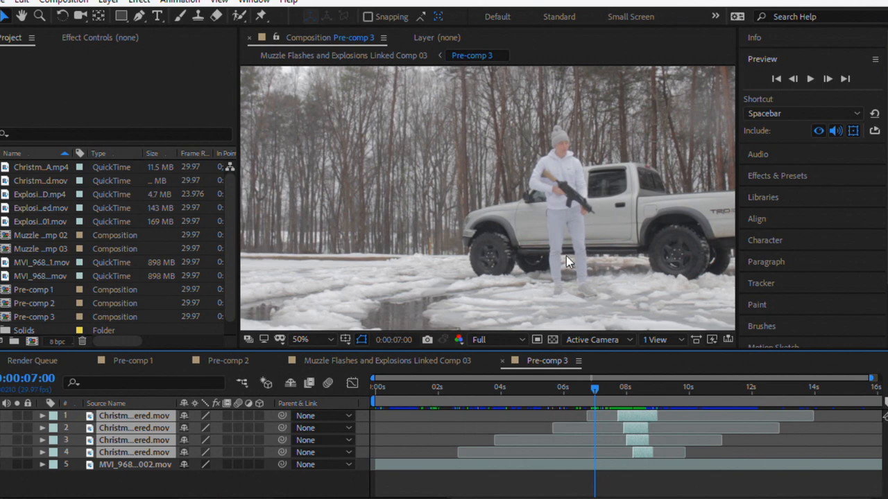
mouse_move(567, 260)
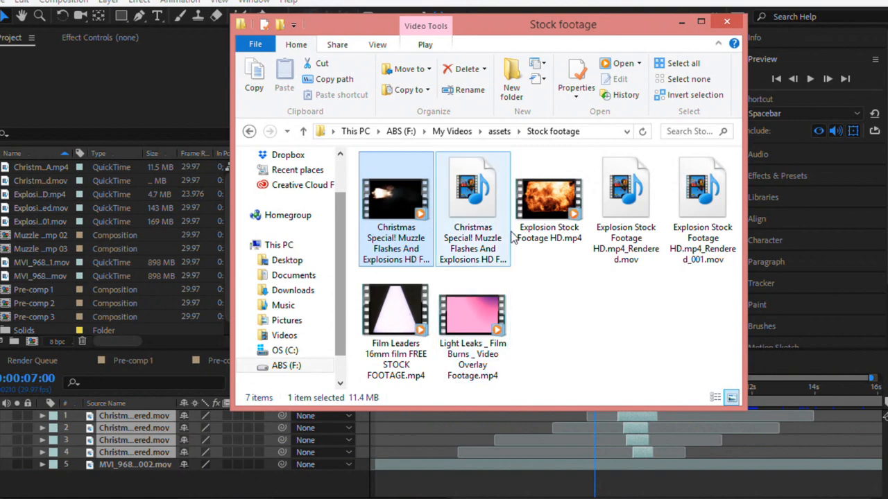
double_click(548, 187)
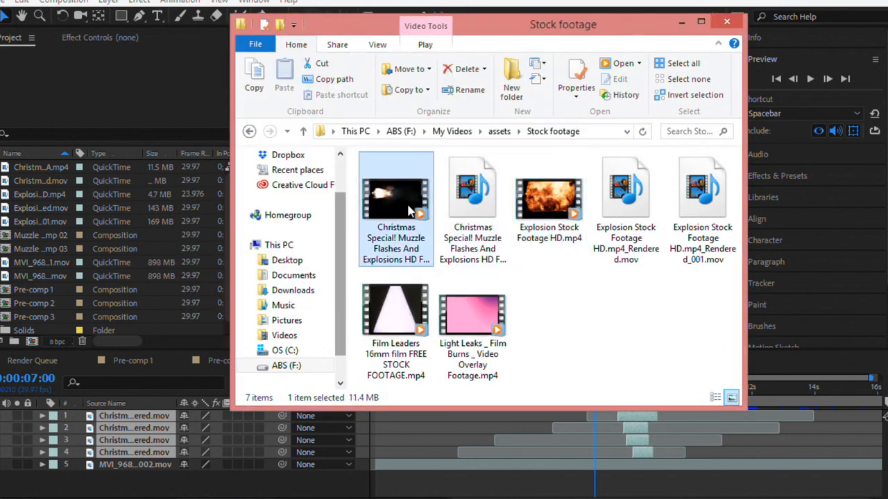
double_click(395, 190)
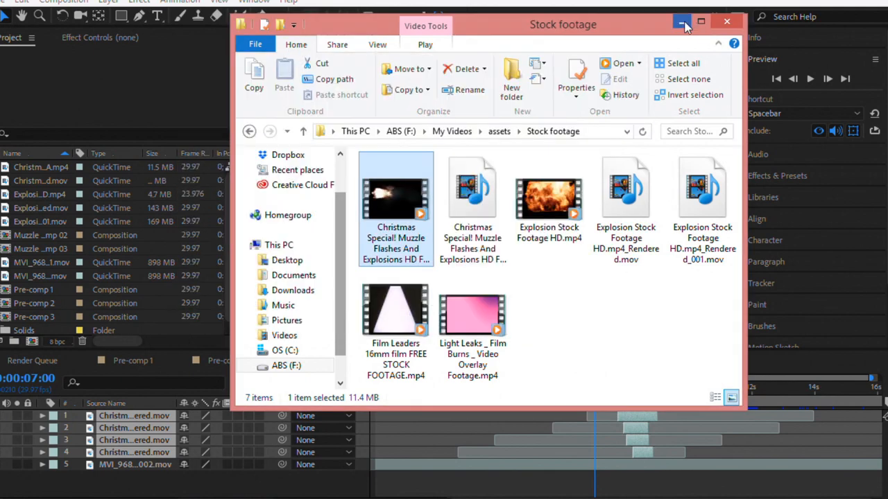
Step: Minimize the Stock footage folder and scrub Pre-comp 3 to a frame showing a flash clip
click(682, 21)
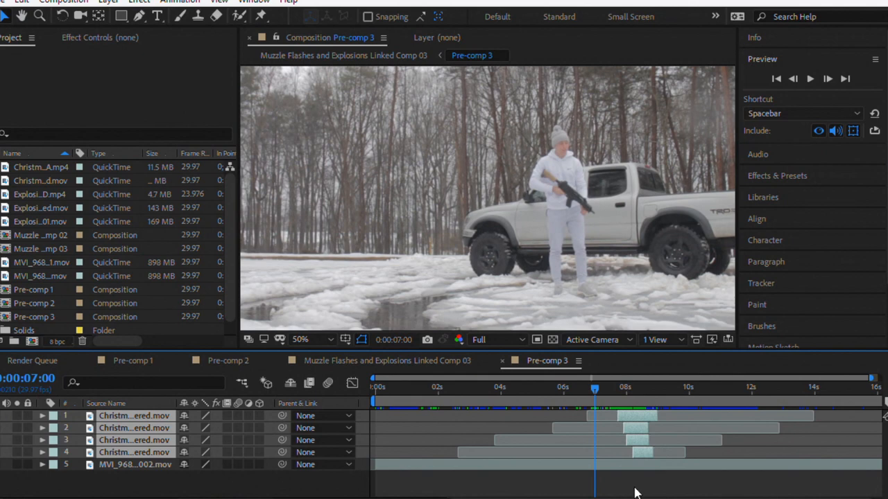
mouse_move(568, 392)
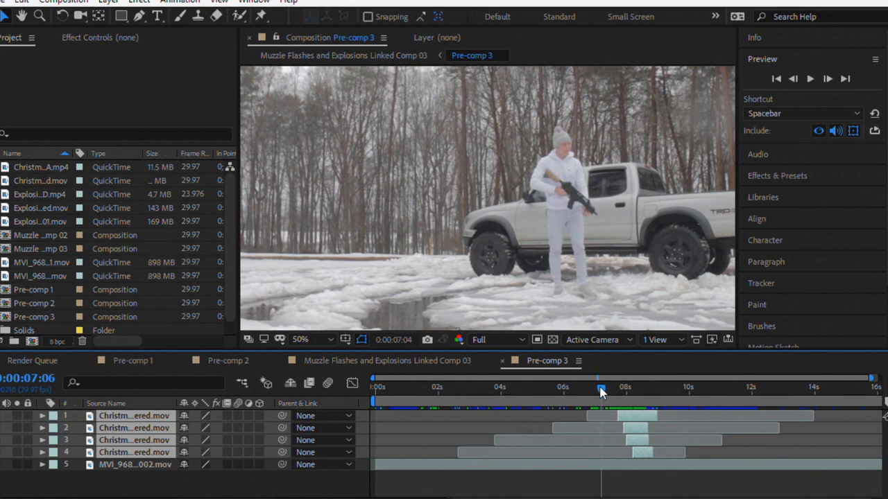
drag(602, 387, 554, 387)
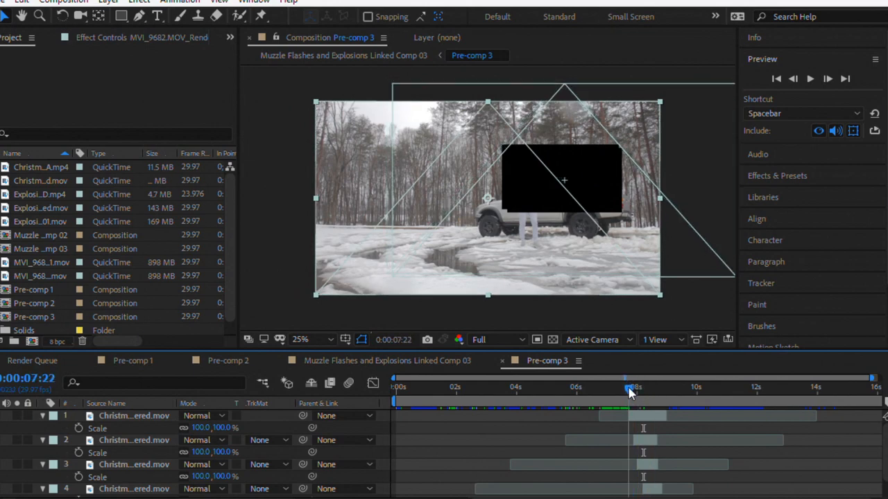
drag(629, 387, 657, 387)
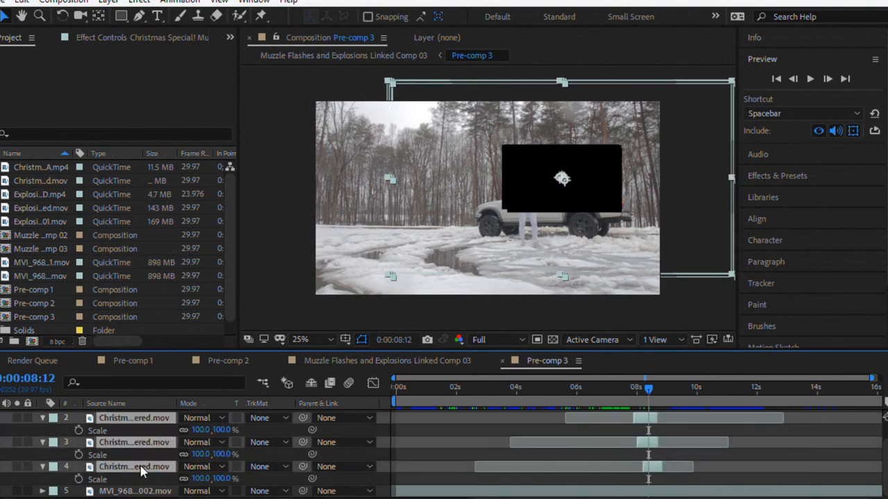
Step: Set the four flash layers to Screen blending and shrink the first flash to 28% at the muzzle
click(204, 417)
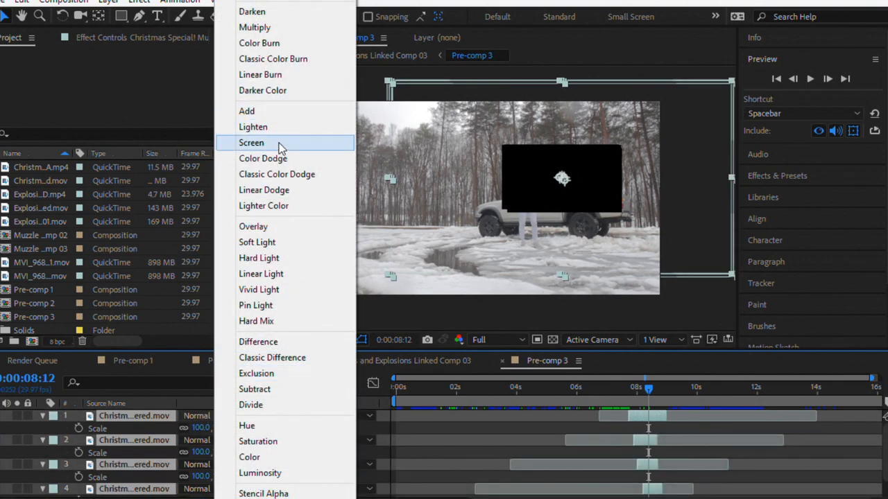
click(251, 142)
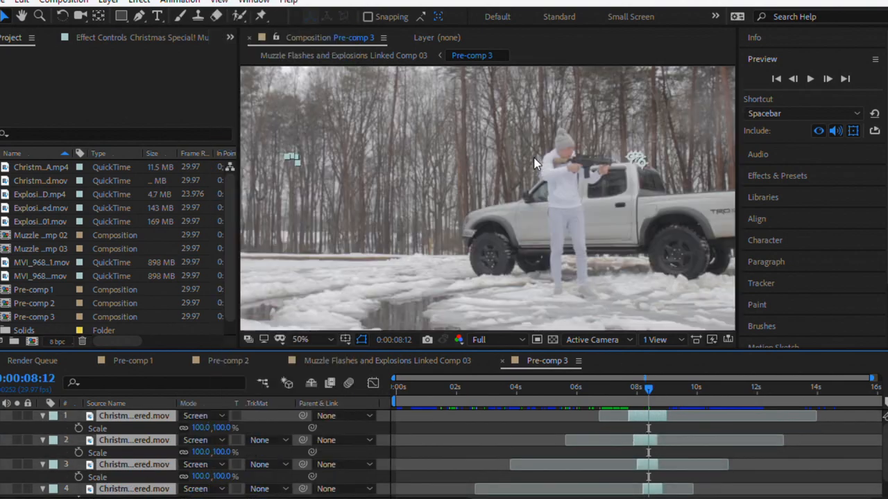
drag(649, 387, 630, 387)
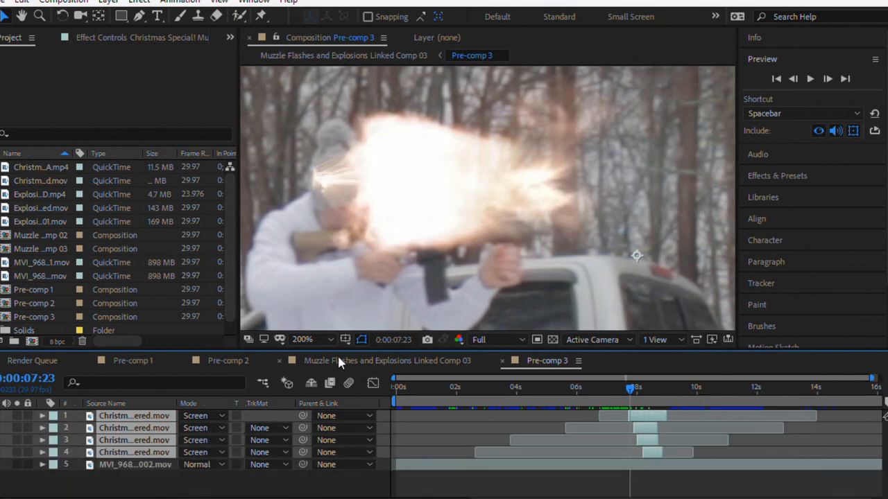
click(135, 464)
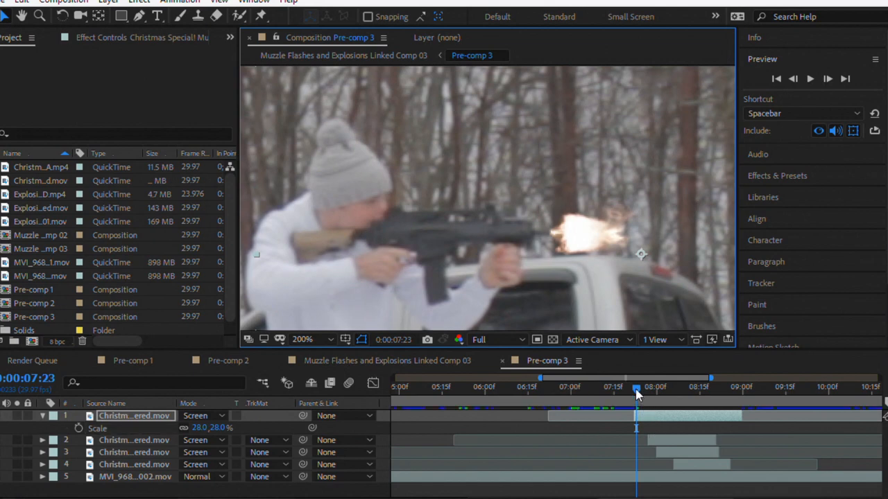
mouse_move(644, 394)
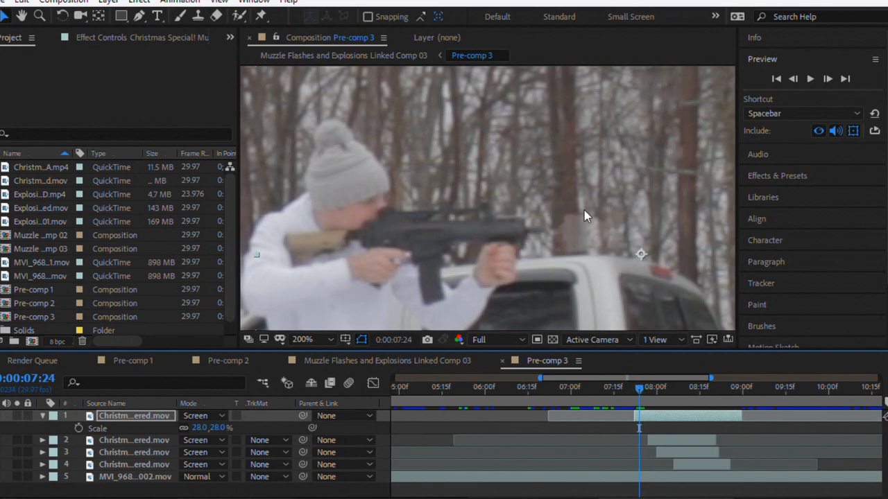
Step: Place flashes two to four on the rifle muzzle at each firing moment and scale them to 25%
click(641, 387)
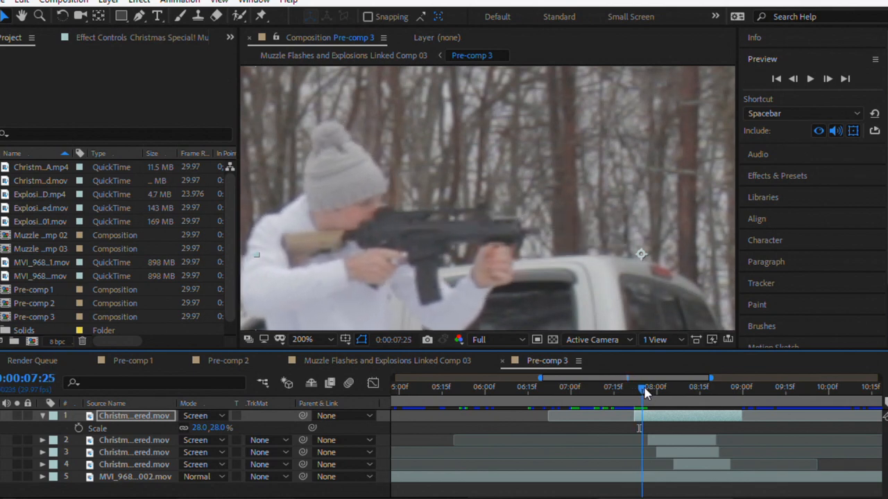
drag(641, 387, 633, 386)
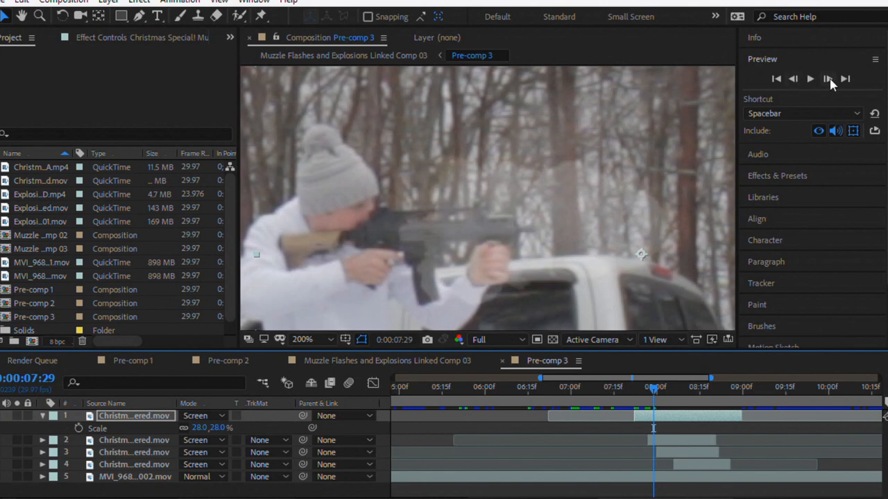
click(792, 78)
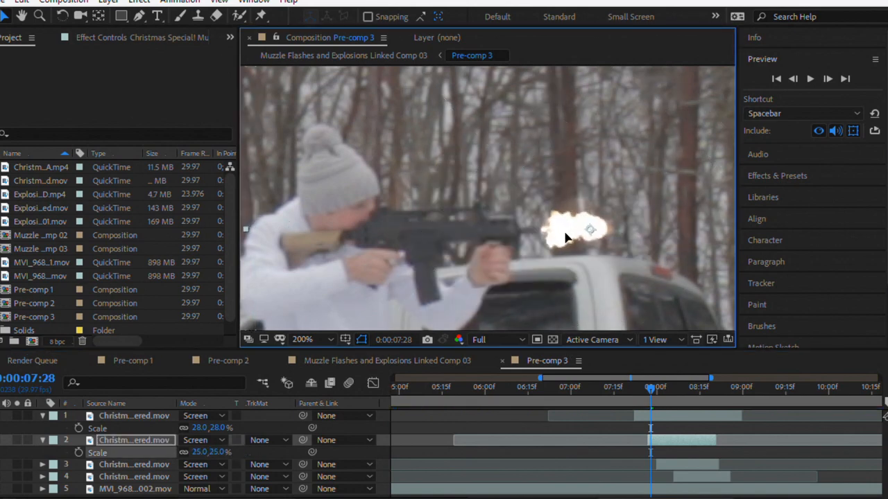
drag(650, 387, 643, 387)
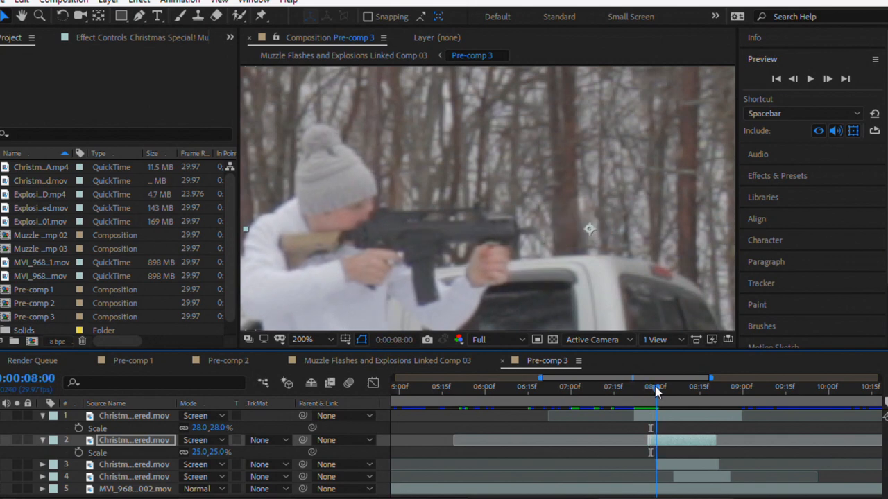
drag(655, 387, 636, 387)
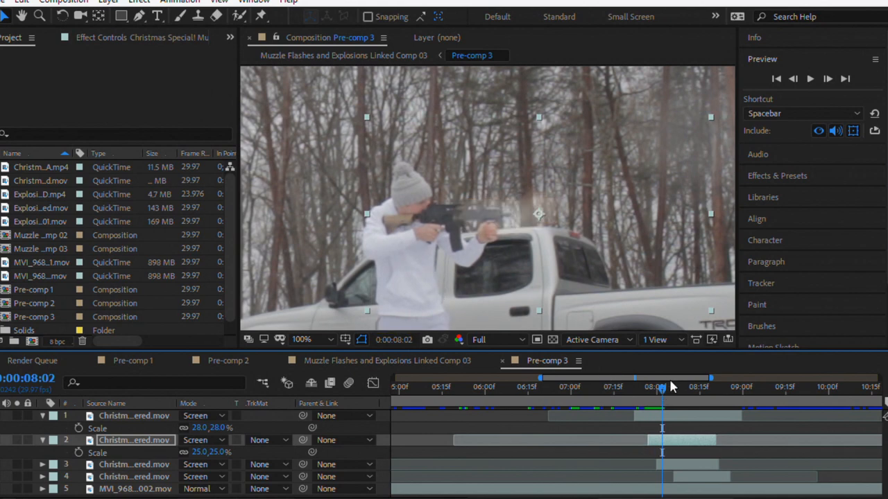
click(655, 387)
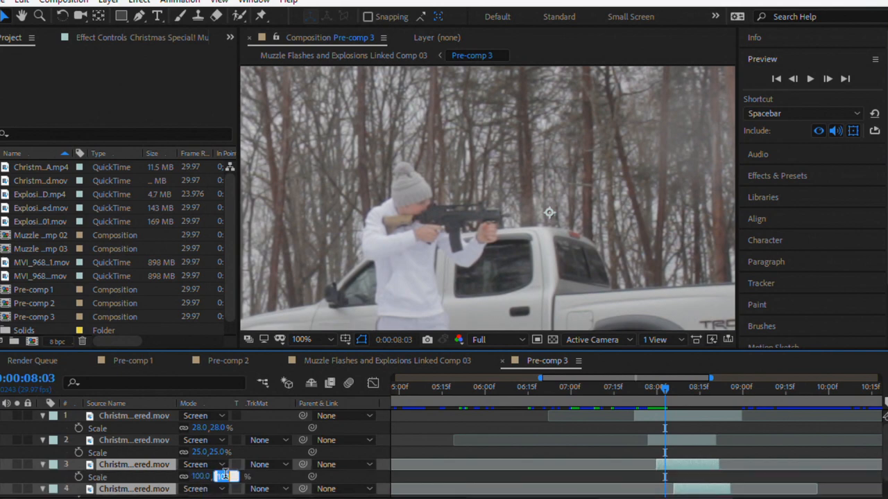
text(25)
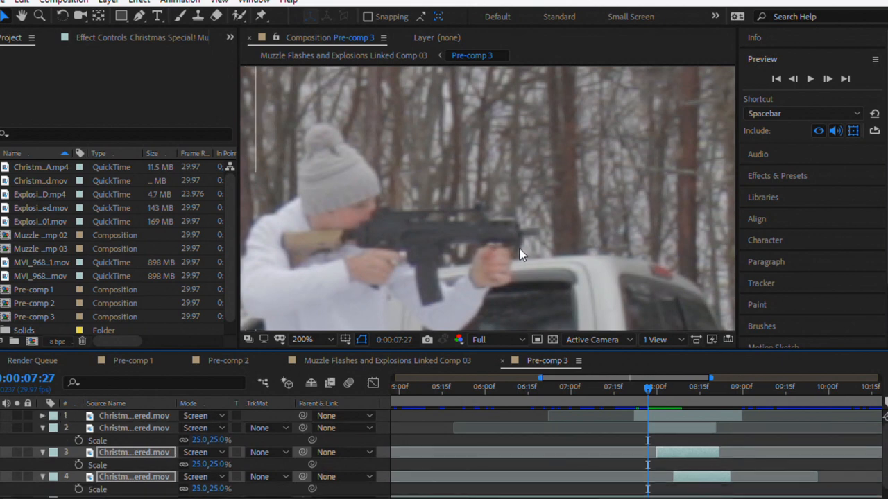
mouse_move(511, 275)
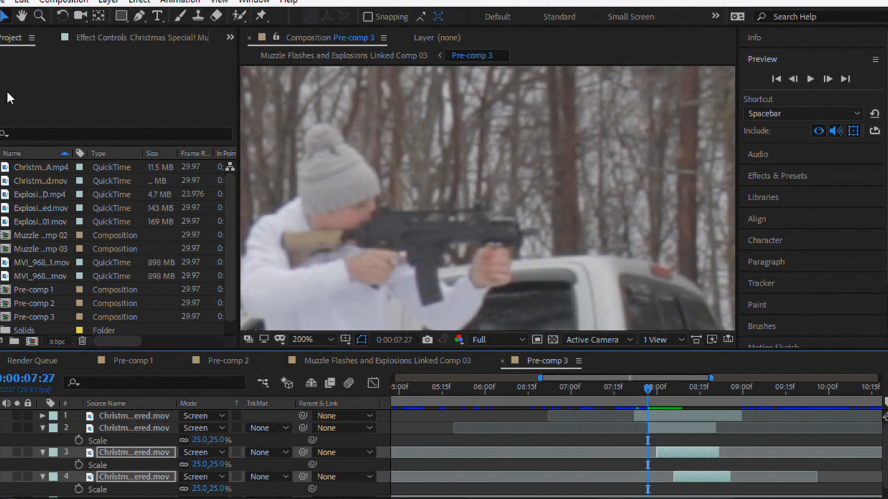
Step: Open the truck scene composition and jump ahead to the fully grown fireball
click(8, 1)
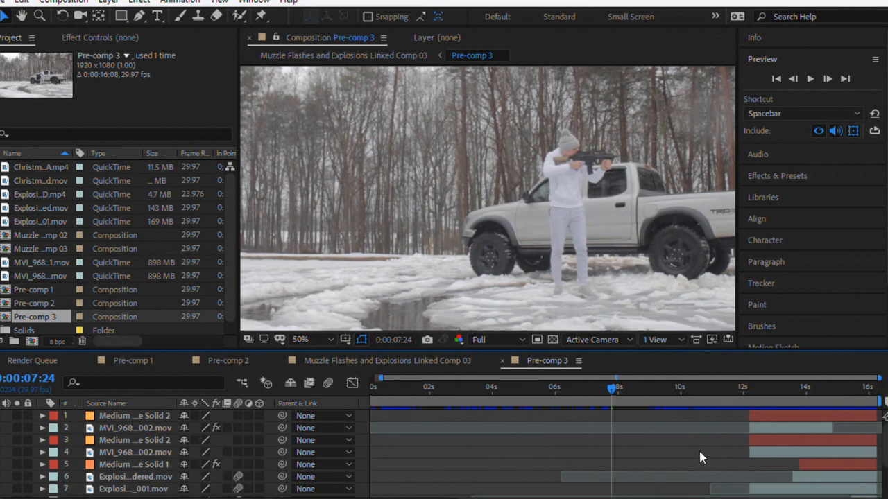
scroll(down, 3)
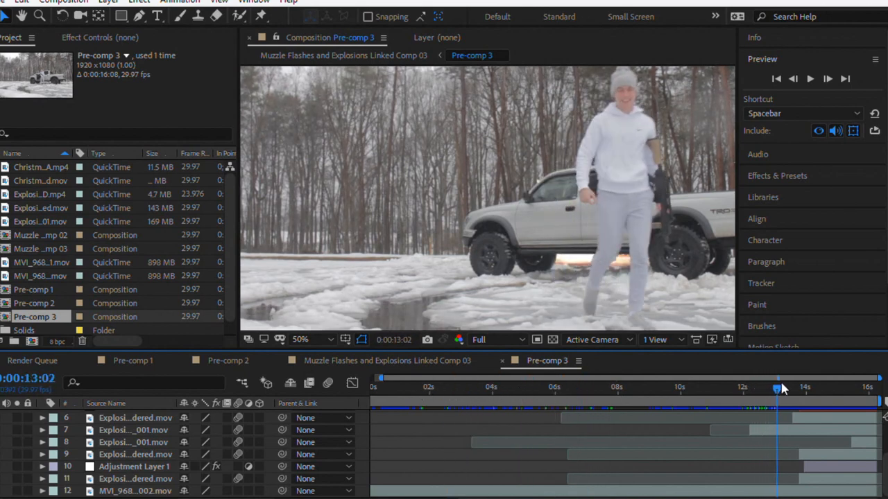
drag(777, 389, 825, 388)
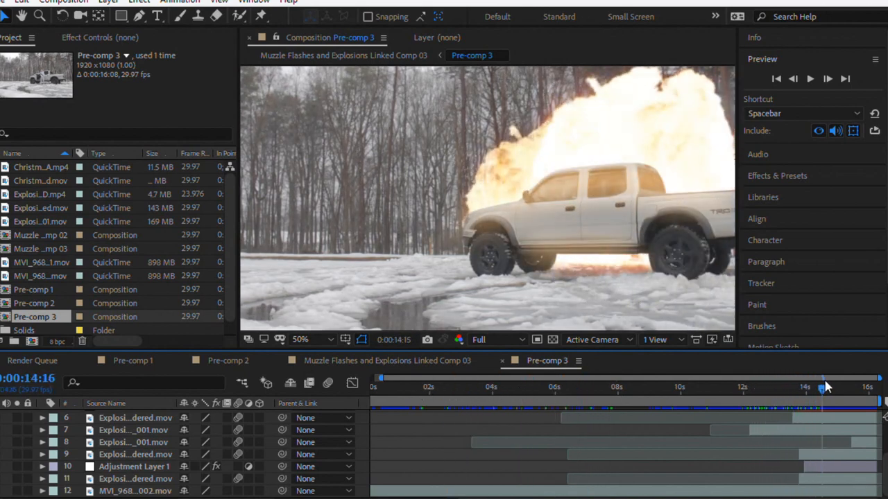
drag(825, 386, 835, 386)
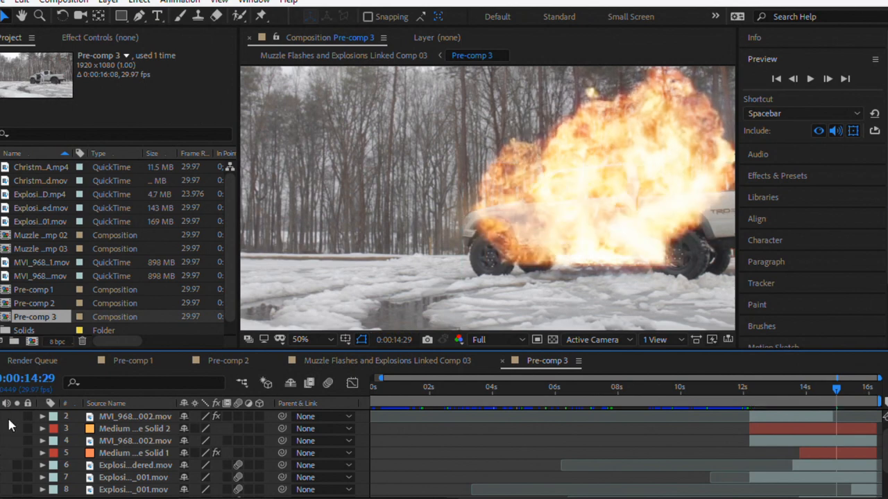
Step: Scrub back to the spark hitting the truck, then forward through the fireball inside the mask
scroll(down, 3)
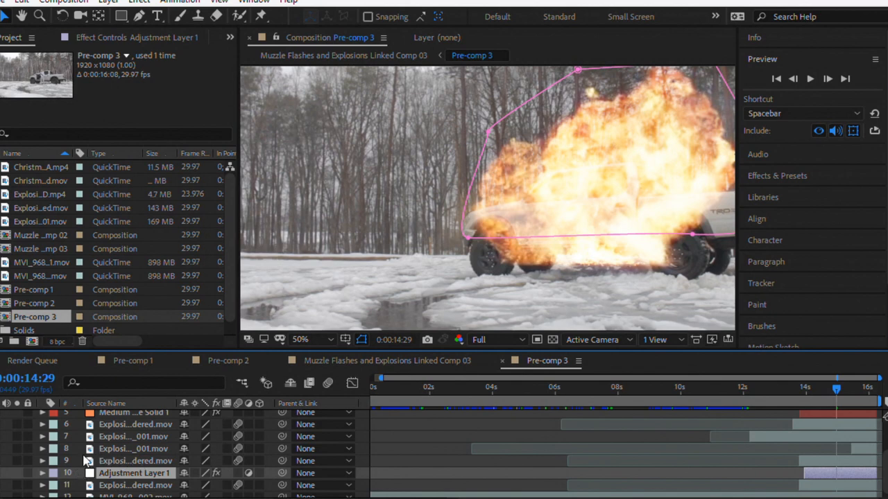
mouse_move(691, 390)
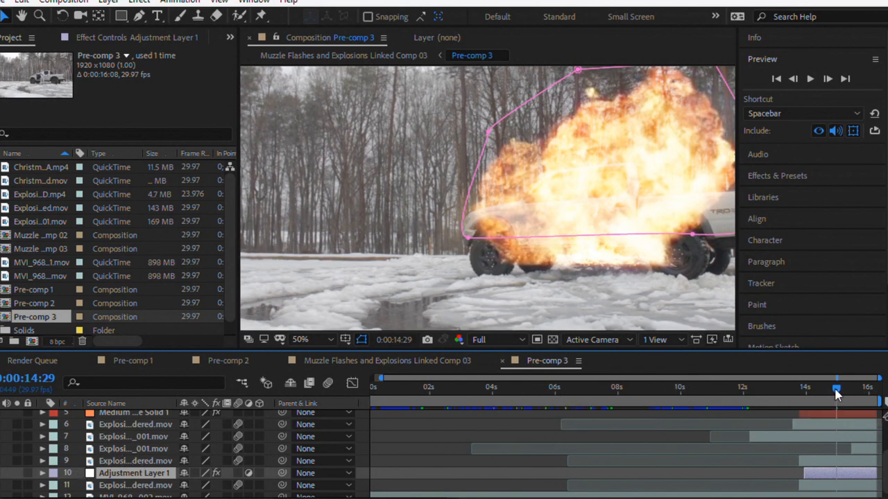
drag(836, 393, 806, 394)
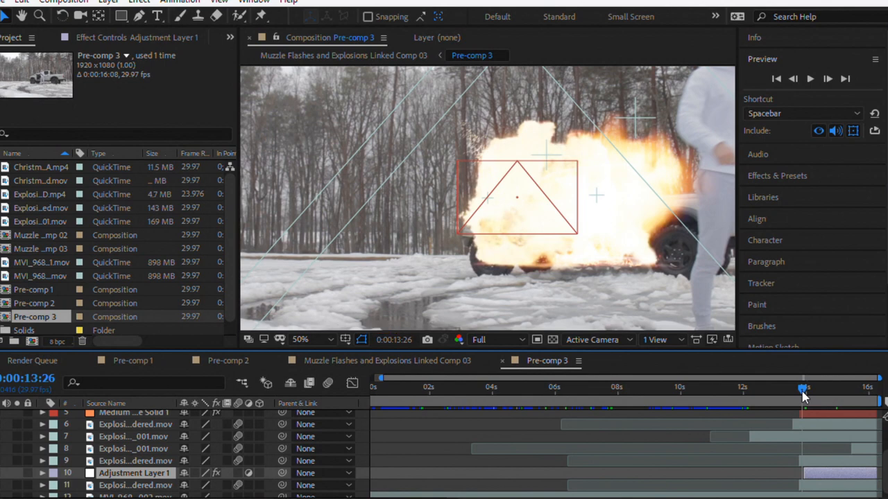
drag(803, 388, 791, 388)
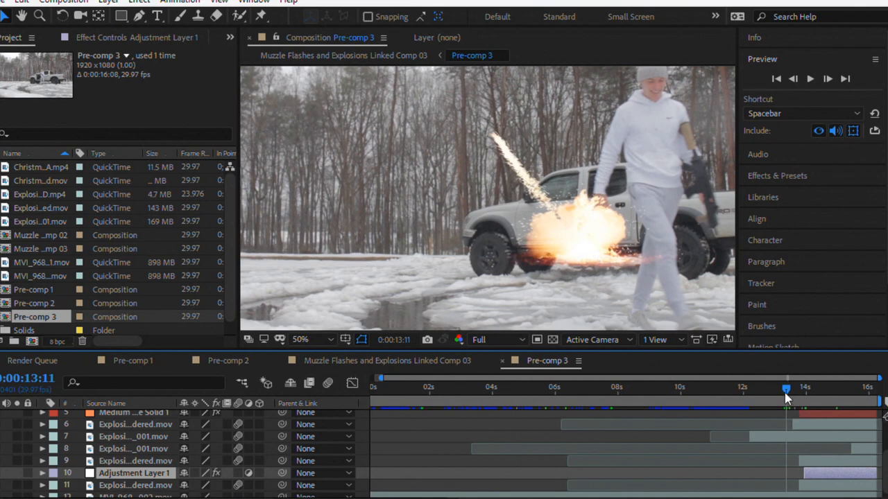
drag(786, 388, 804, 388)
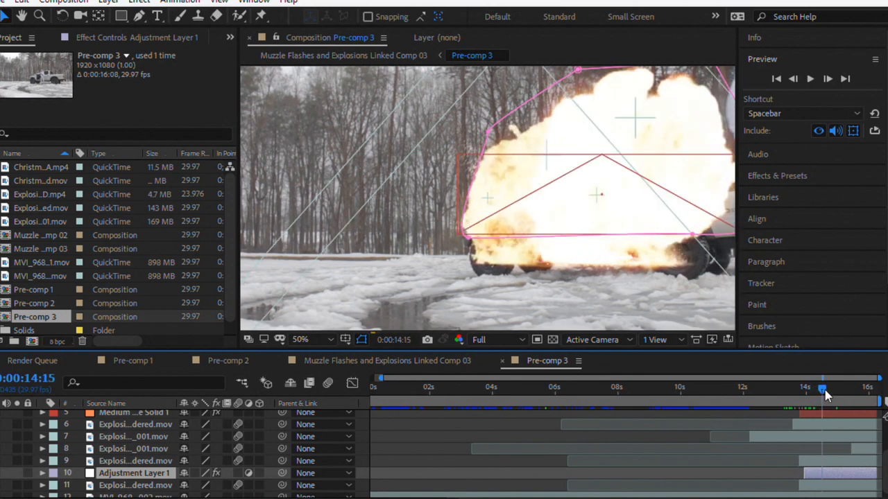
drag(822, 389, 844, 388)
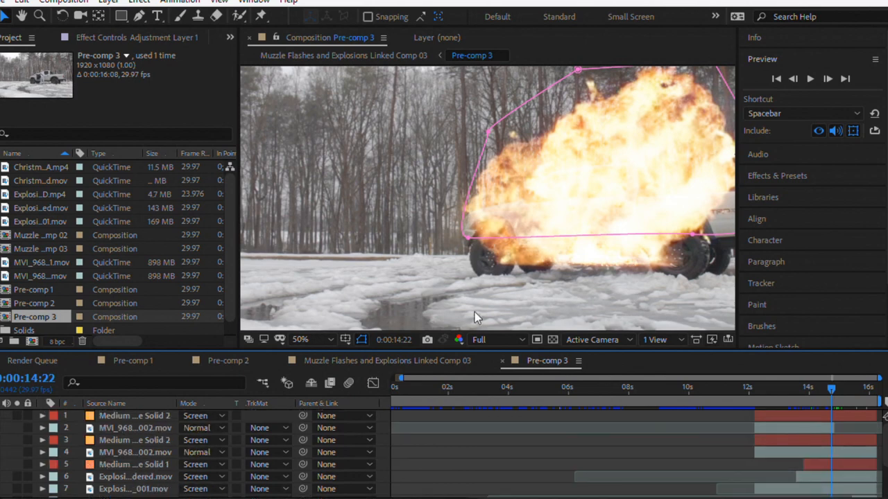
mouse_move(602, 276)
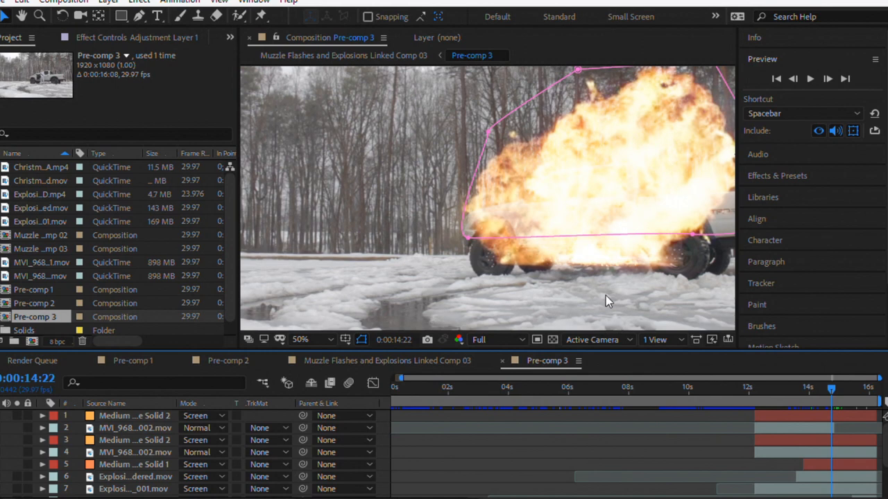
mouse_move(590, 295)
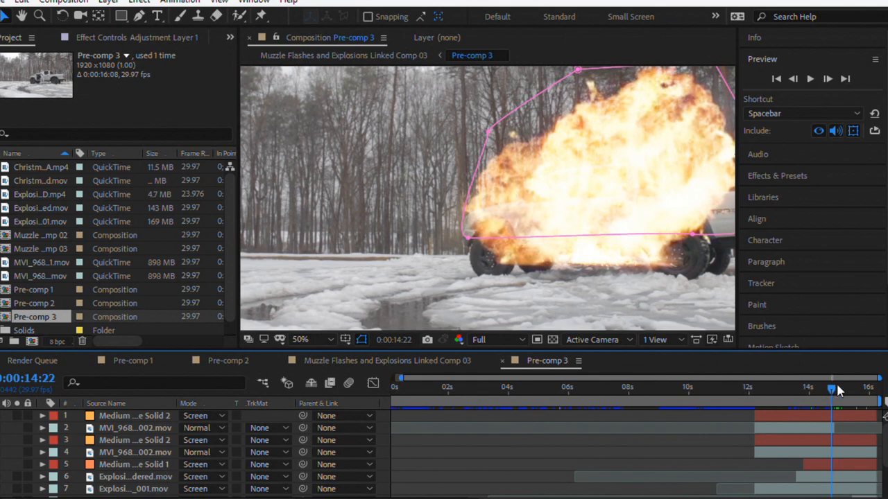
drag(831, 390, 812, 390)
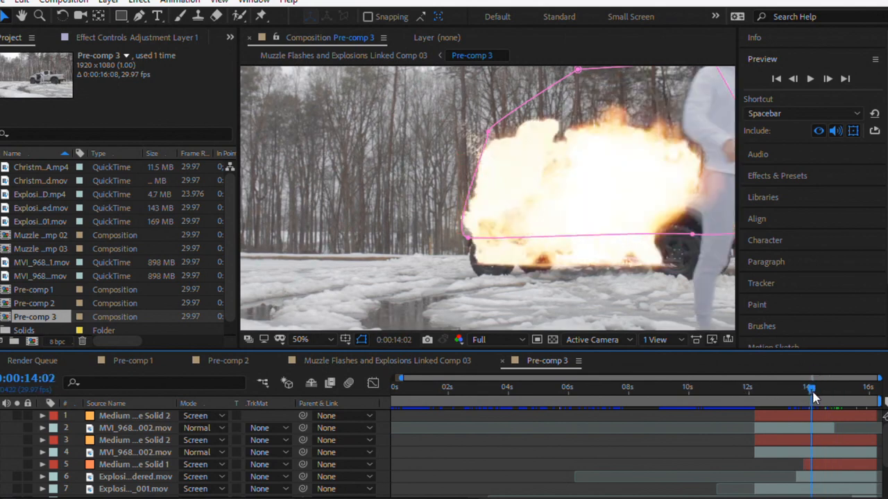
drag(810, 388, 845, 388)
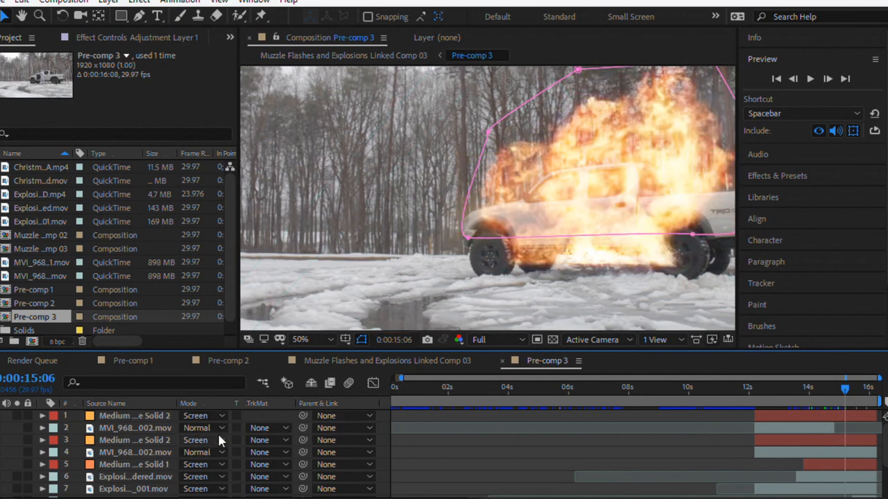
scroll(down, 3)
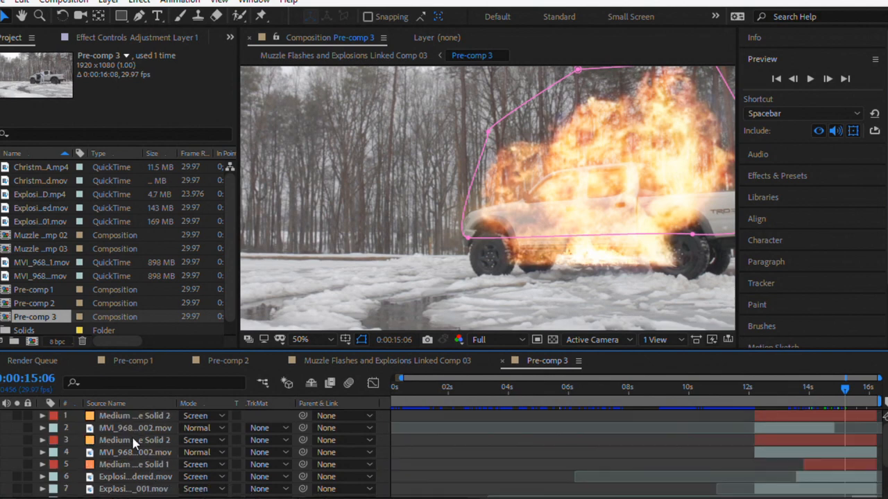
mouse_move(136, 430)
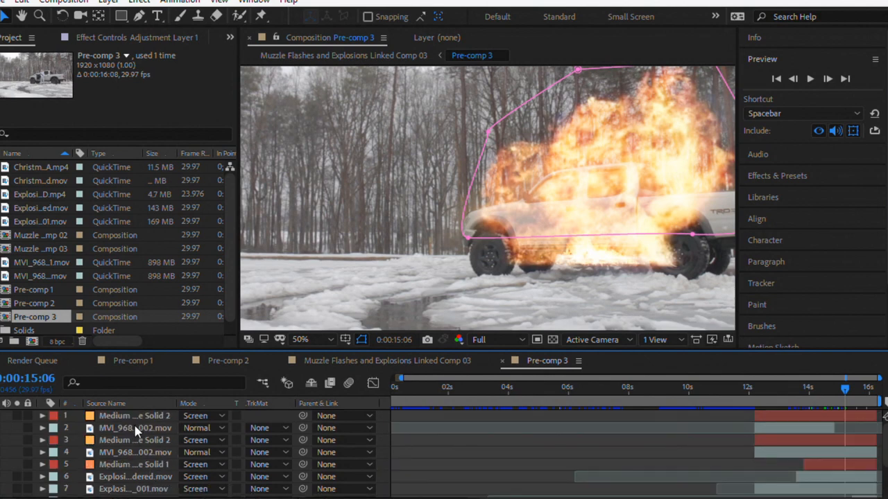
mouse_move(113, 462)
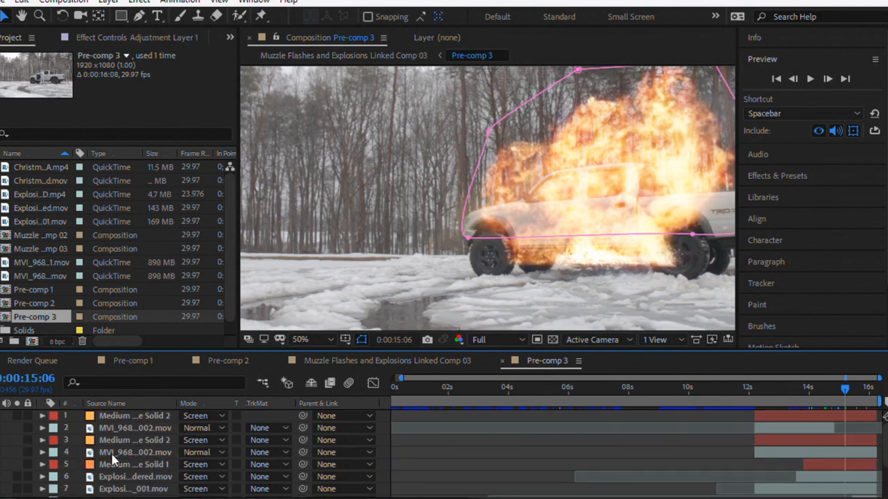
click(136, 464)
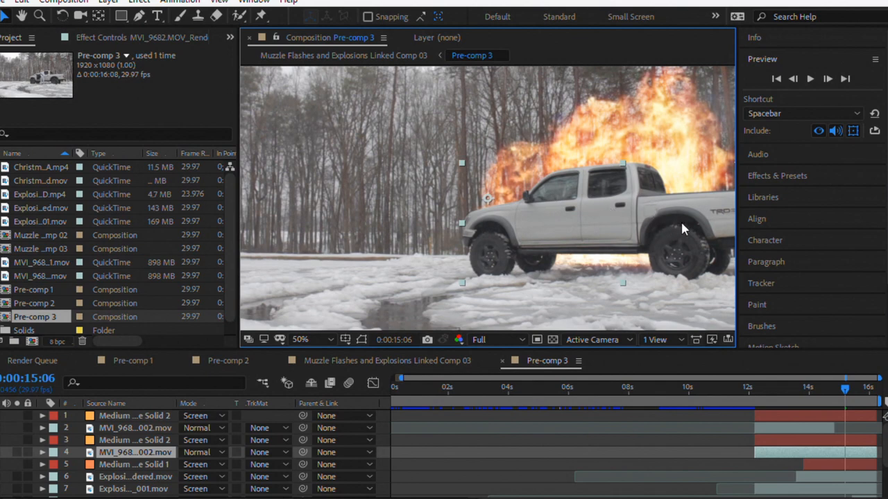
mouse_move(387, 378)
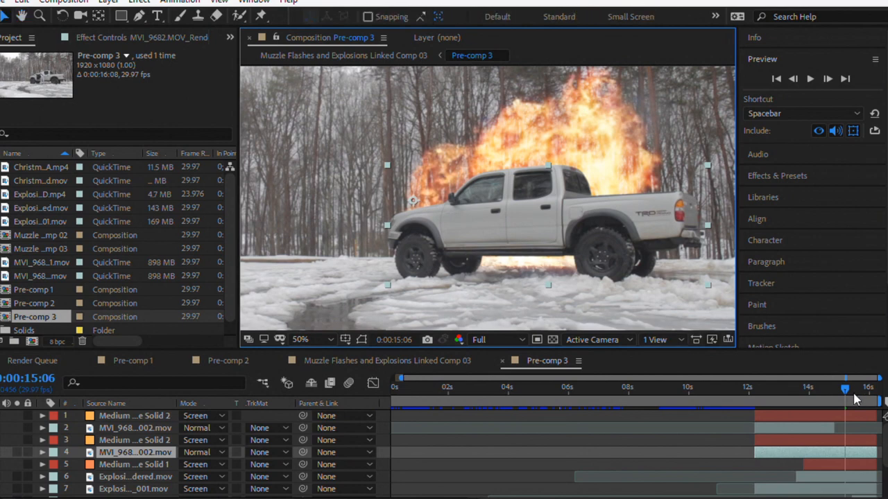
Step: Scrub back to about 13.8 seconds, where the fireball ignites behind the masked truck
drag(844, 389, 822, 389)
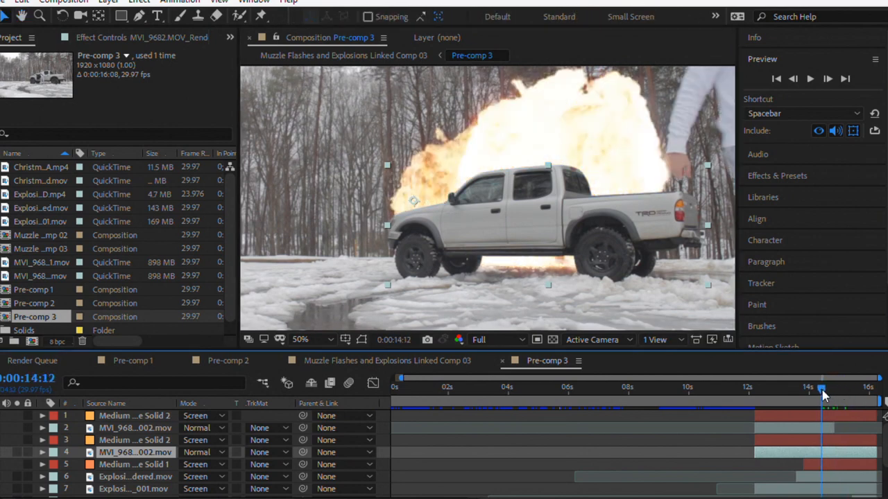
drag(821, 389, 811, 388)
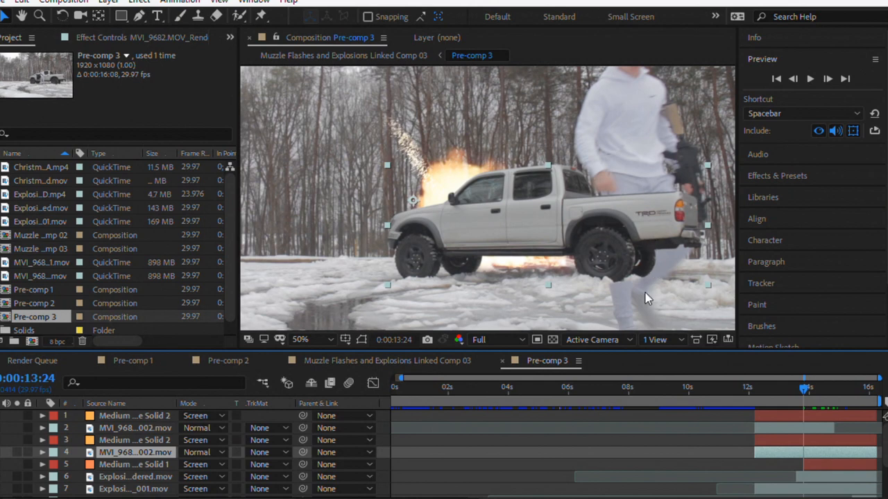
mouse_move(661, 269)
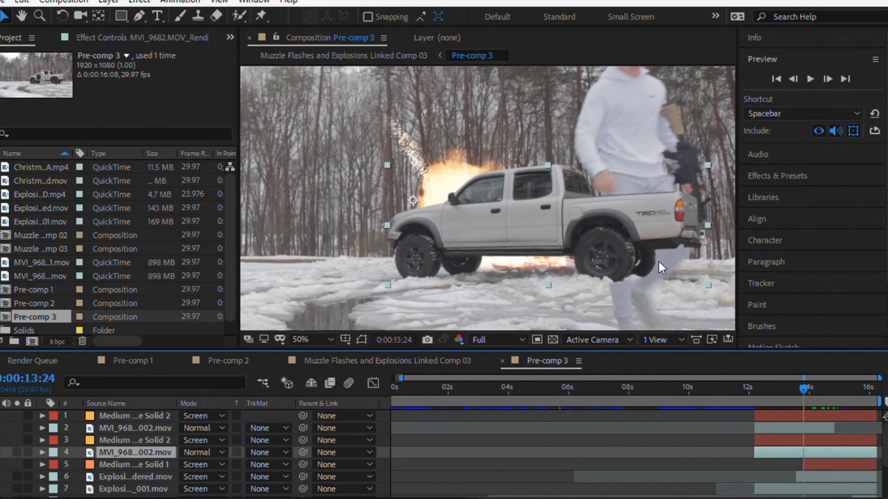
mouse_move(600, 129)
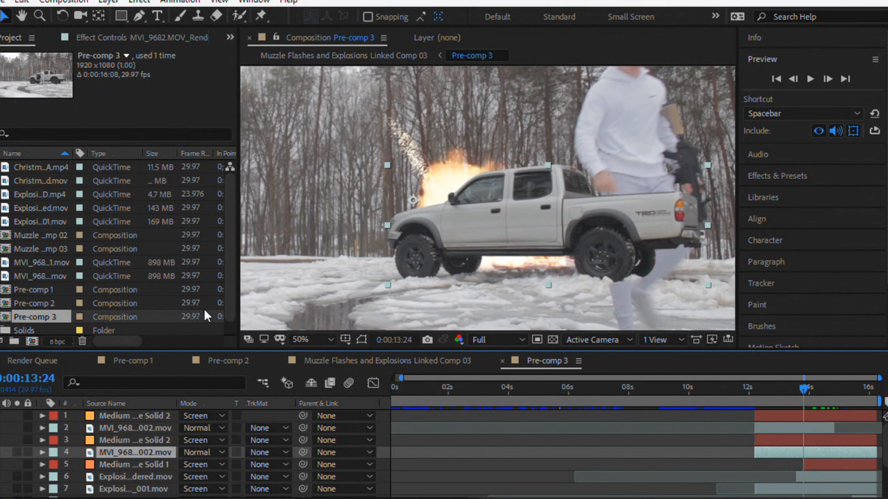
mouse_move(146, 430)
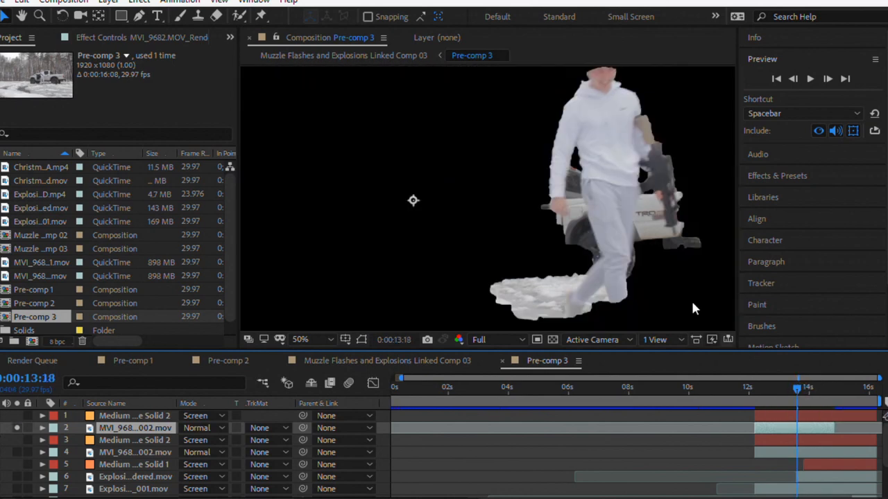
mouse_move(569, 297)
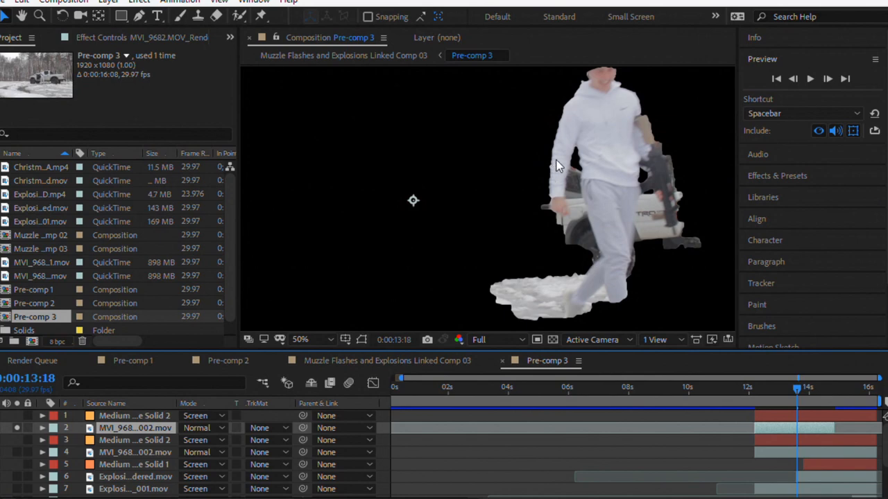
mouse_move(572, 163)
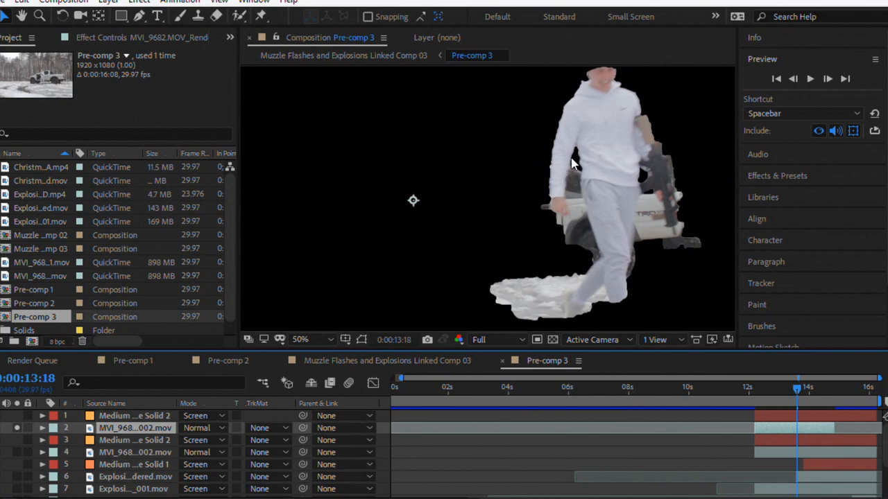
mouse_move(703, 244)
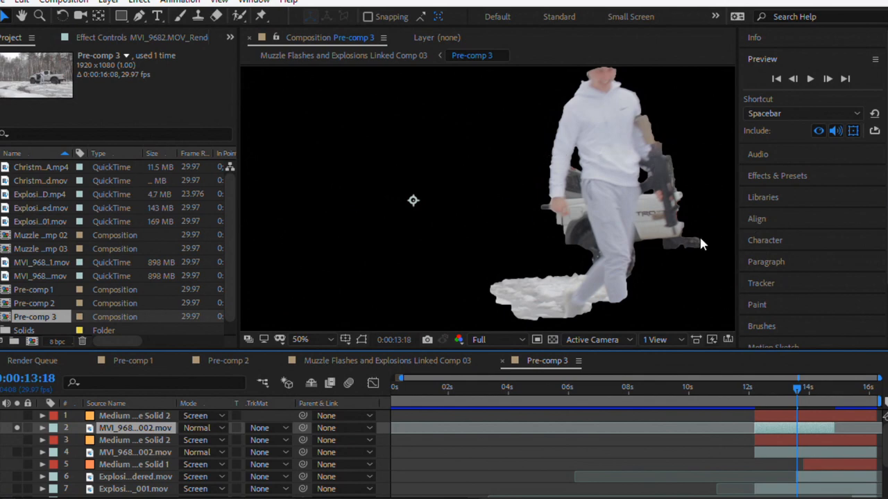
mouse_move(659, 270)
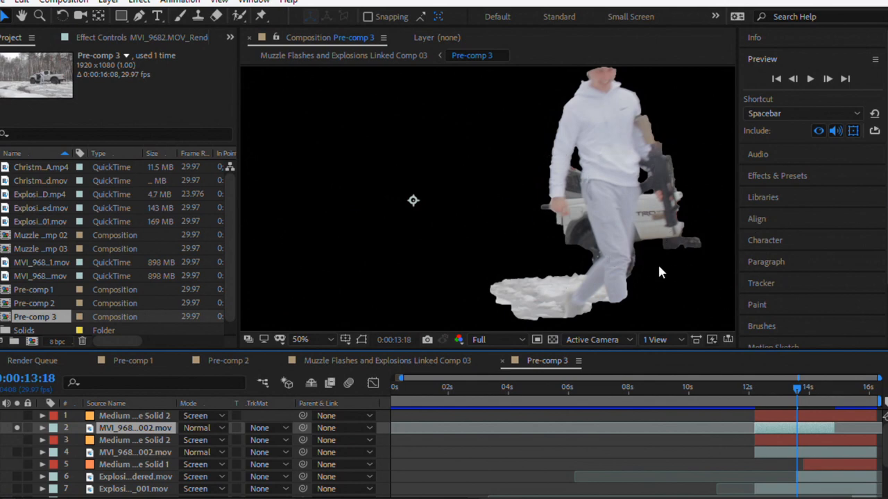
mouse_move(579, 252)
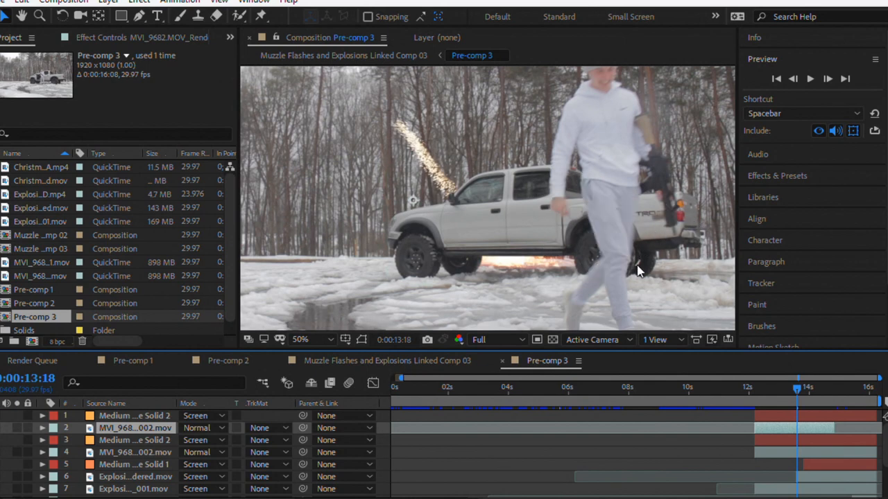
mouse_move(803, 390)
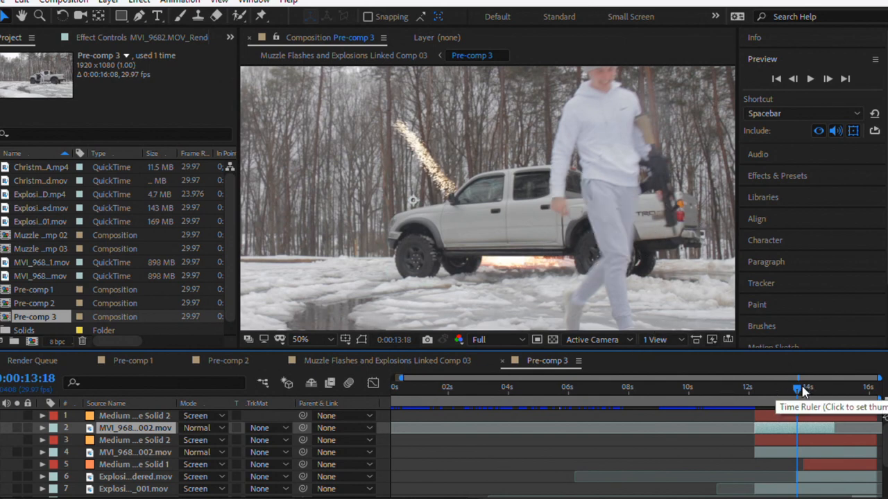
mouse_move(521, 285)
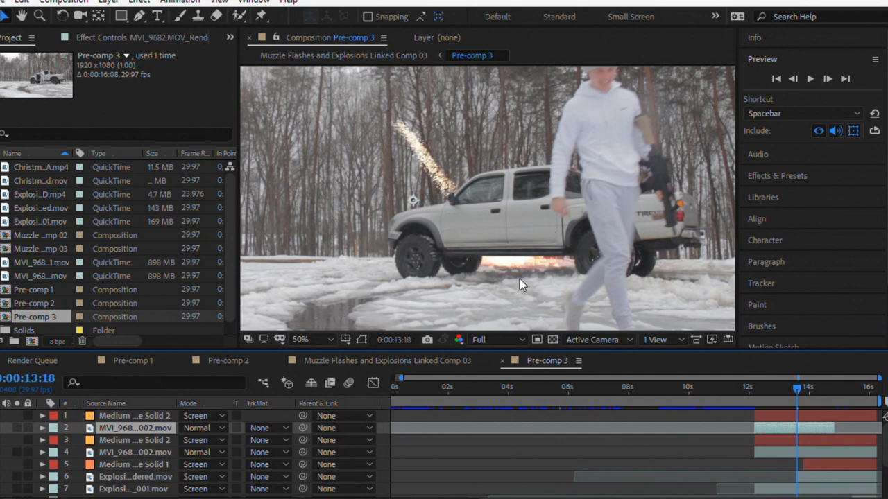
mouse_move(567, 240)
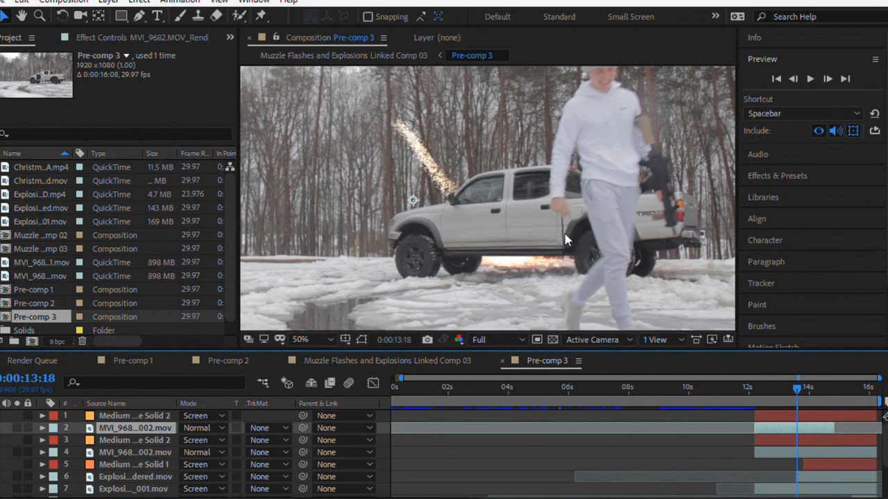
mouse_move(506, 194)
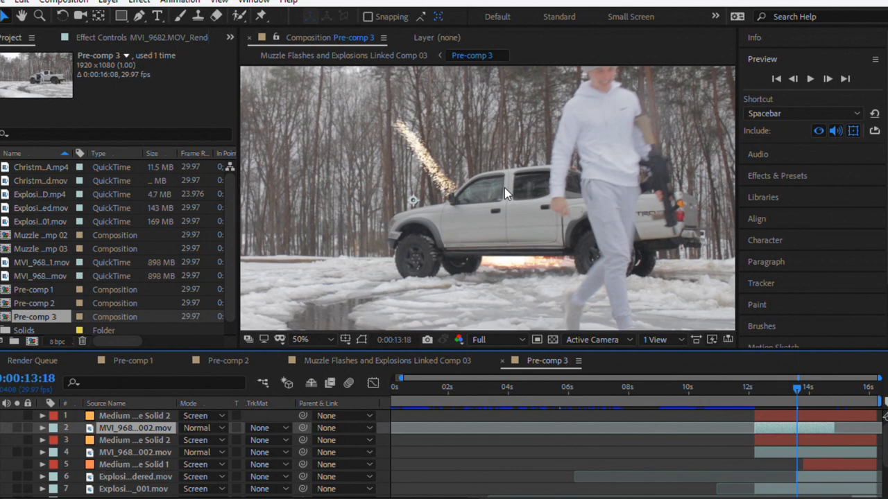
mouse_move(496, 207)
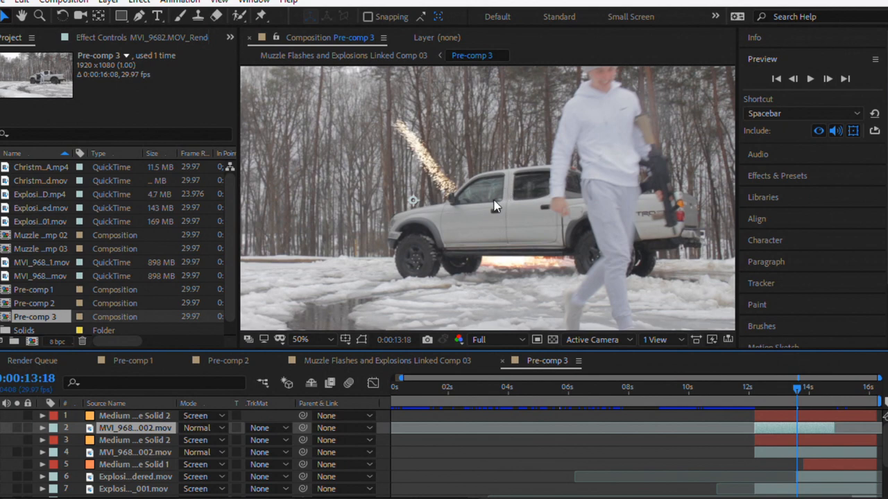
mouse_move(497, 263)
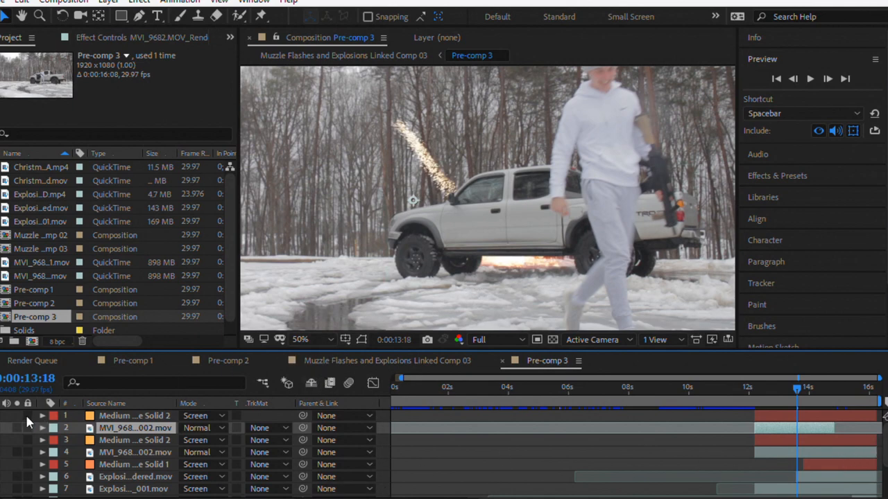
Step: Un-solo the MVI_9682 layer to show the whole snowy composition
click(135, 415)
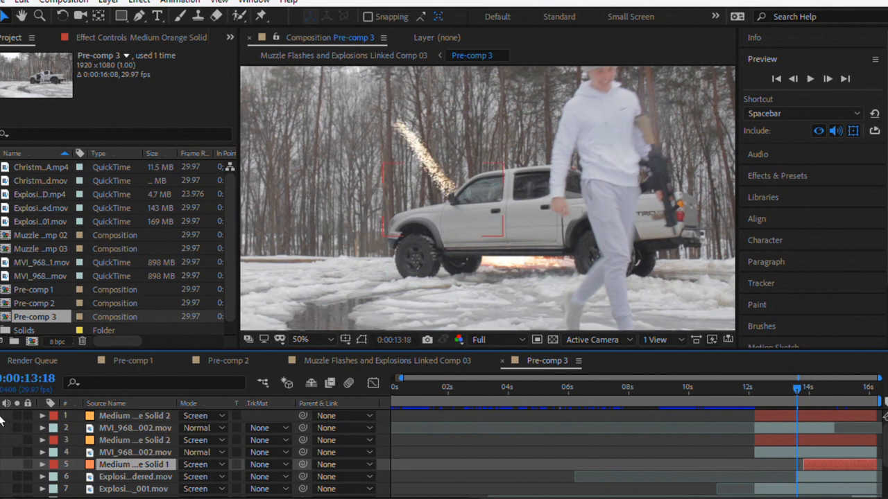
Step: Move to the fireball frame near 14:15 to check the orange solids' glow masks
drag(796, 388, 808, 388)
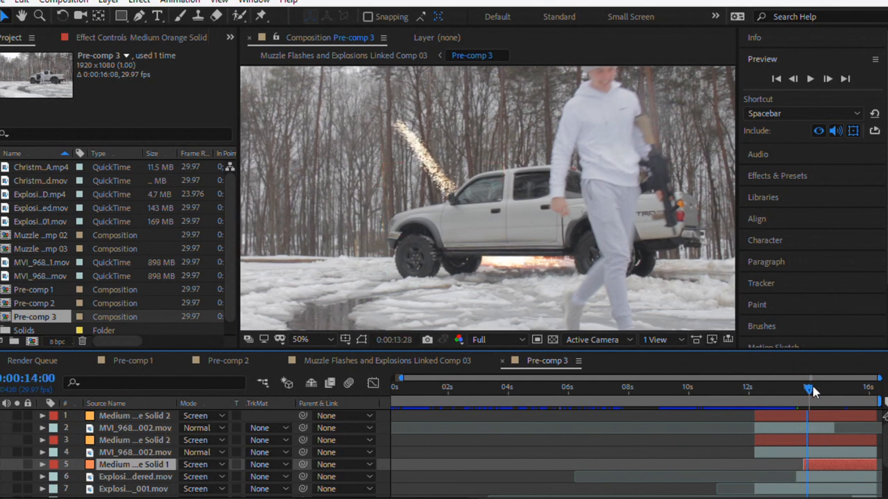
click(827, 388)
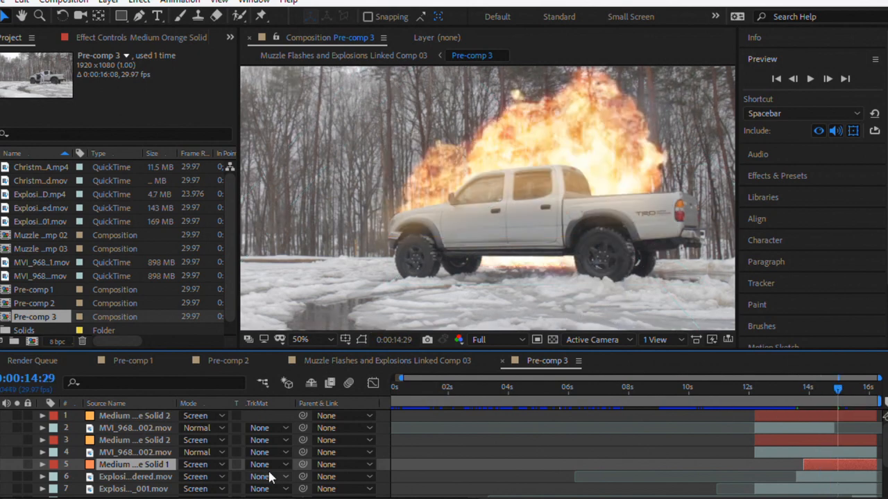
mouse_move(6, 442)
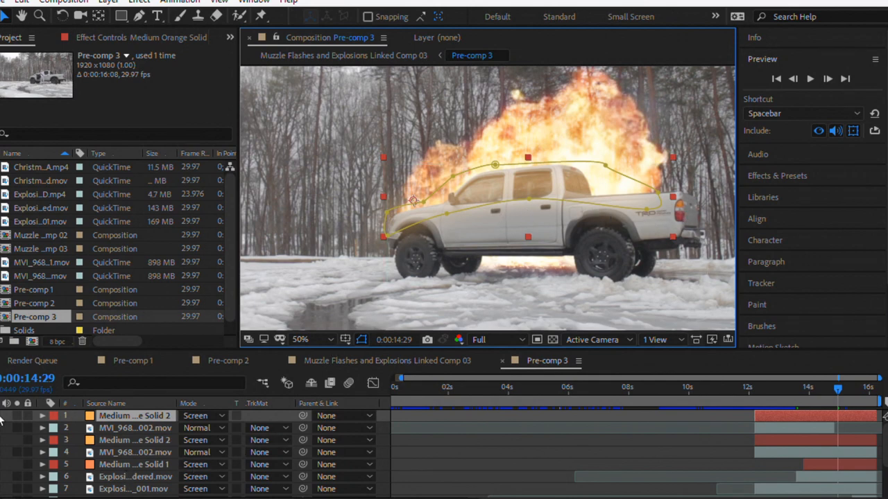
mouse_move(457, 116)
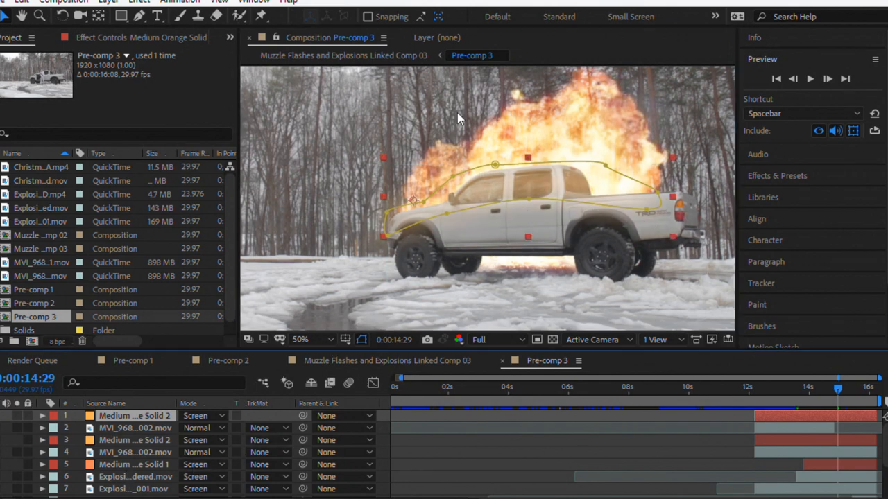
mouse_move(511, 196)
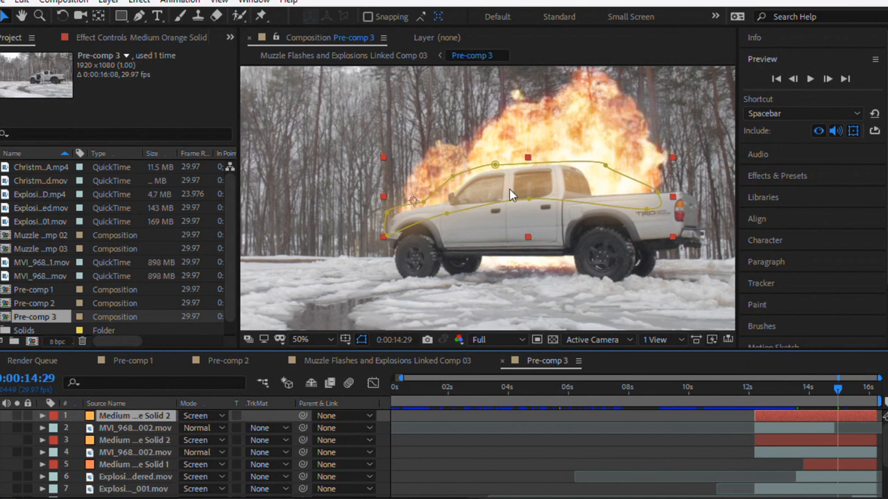
mouse_move(551, 180)
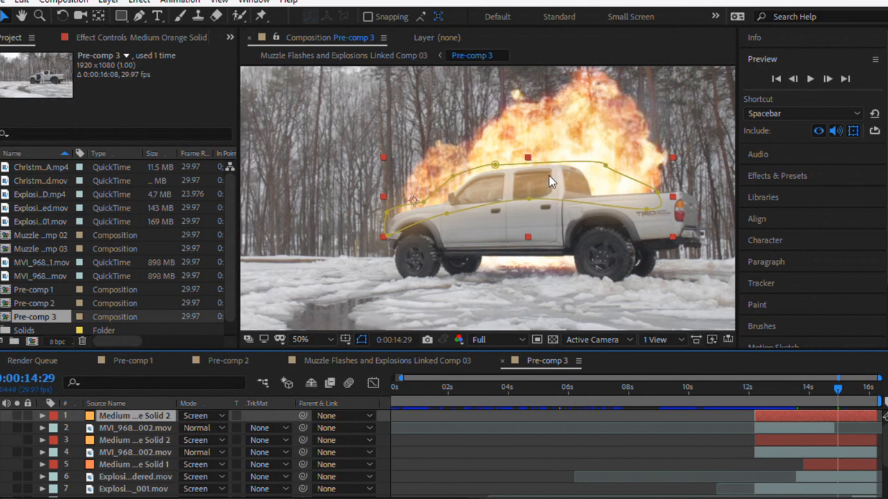
mouse_move(465, 201)
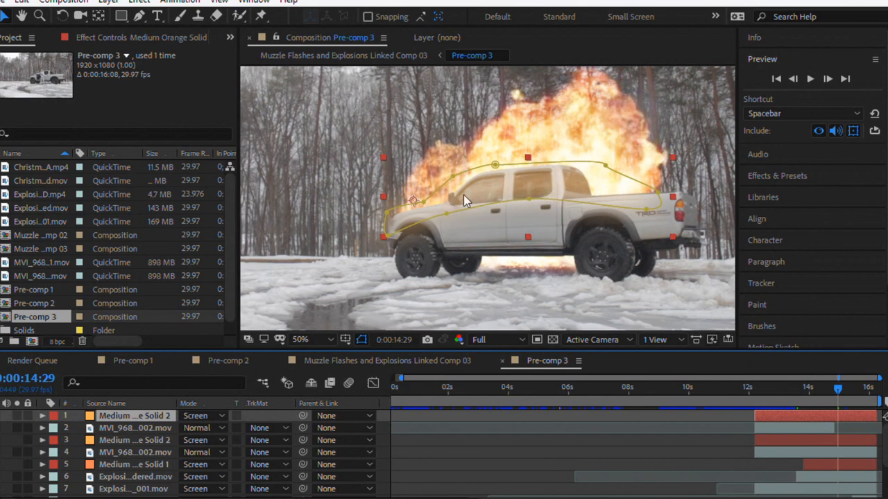
mouse_move(83, 455)
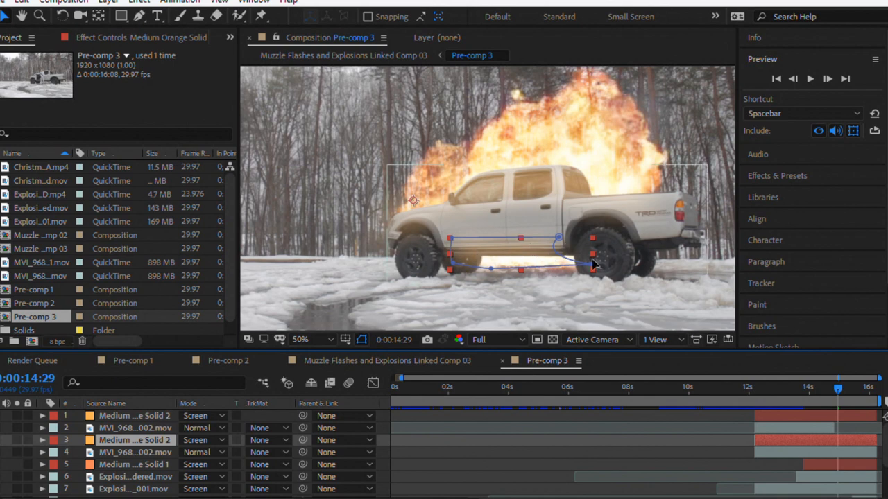
mouse_move(560, 286)
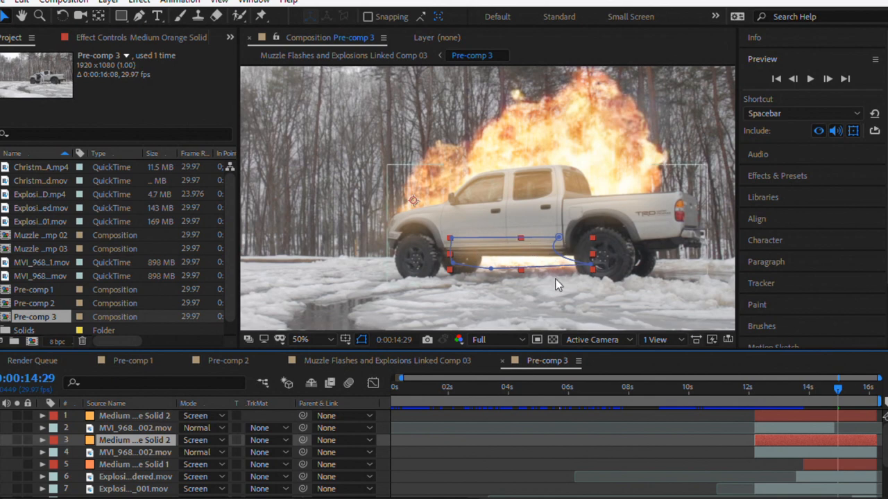
drag(837, 390, 827, 391)
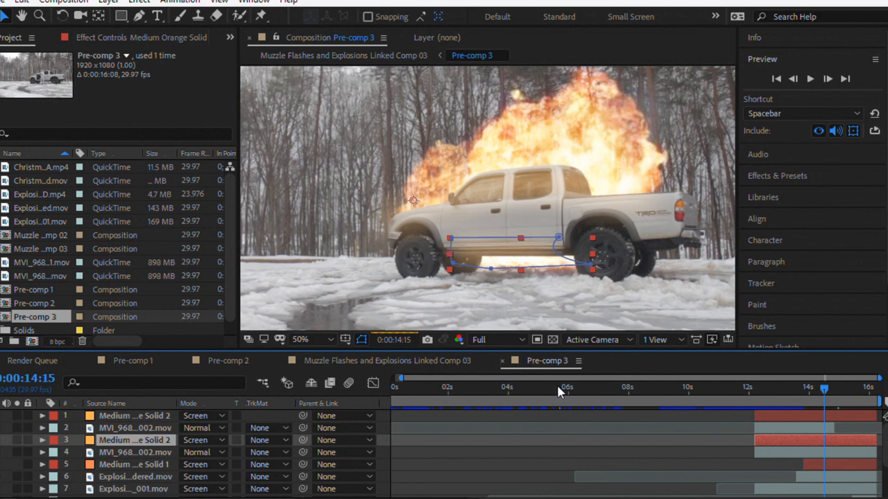
mouse_move(156, 427)
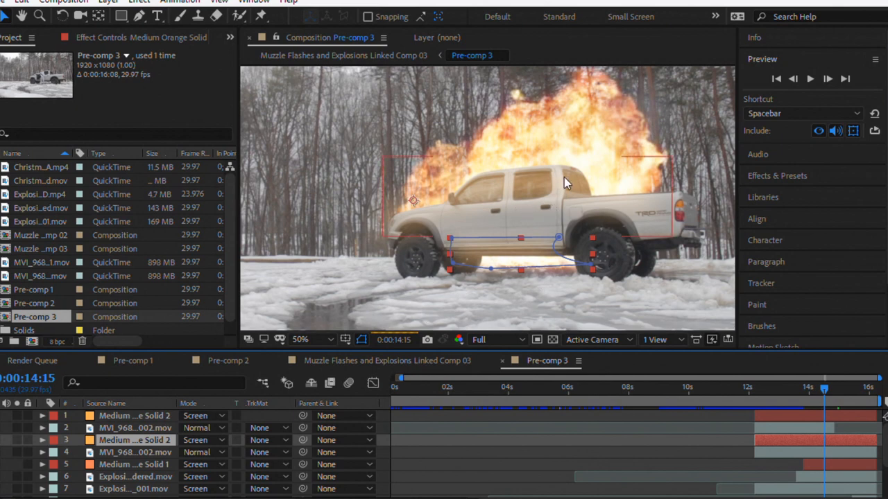
mouse_move(552, 186)
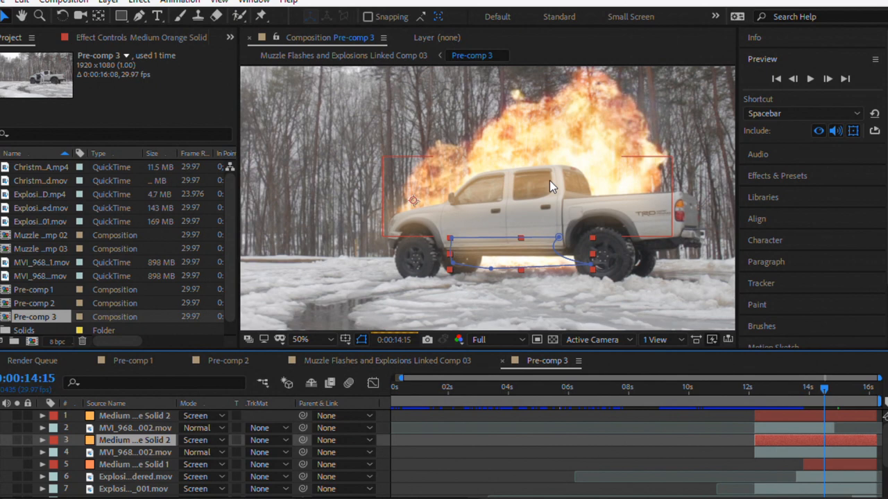
mouse_move(571, 173)
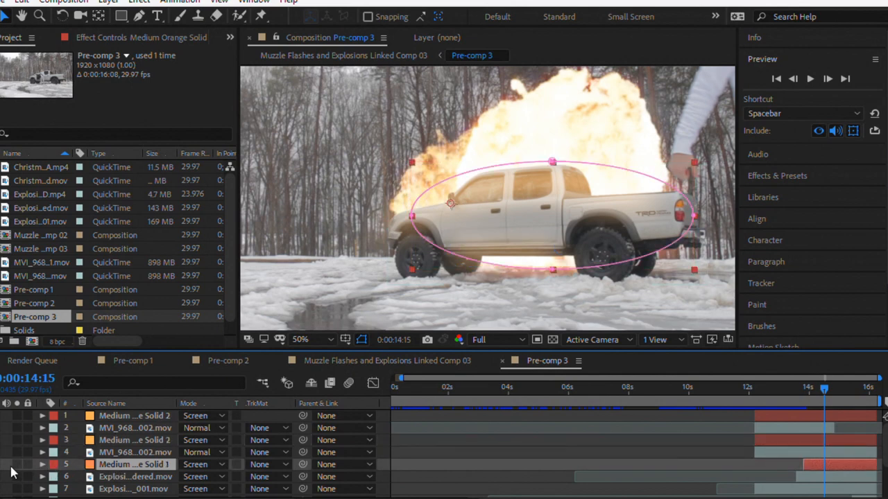
mouse_move(456, 241)
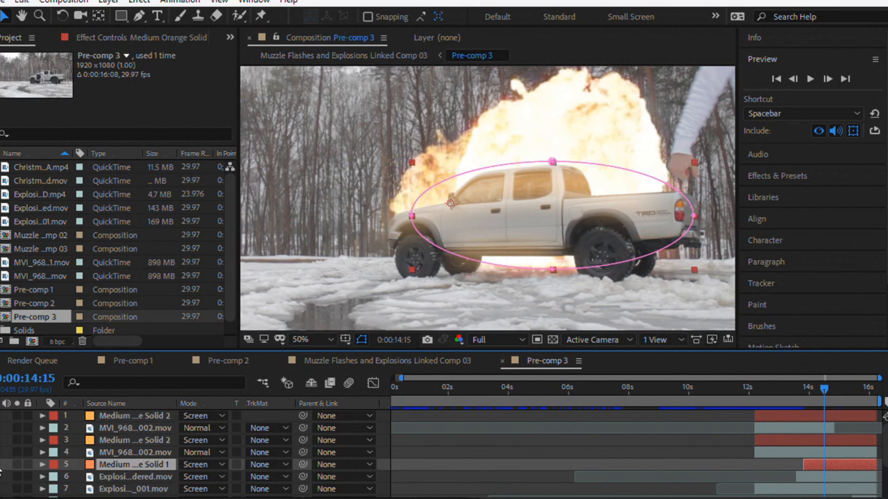
mouse_move(711, 228)
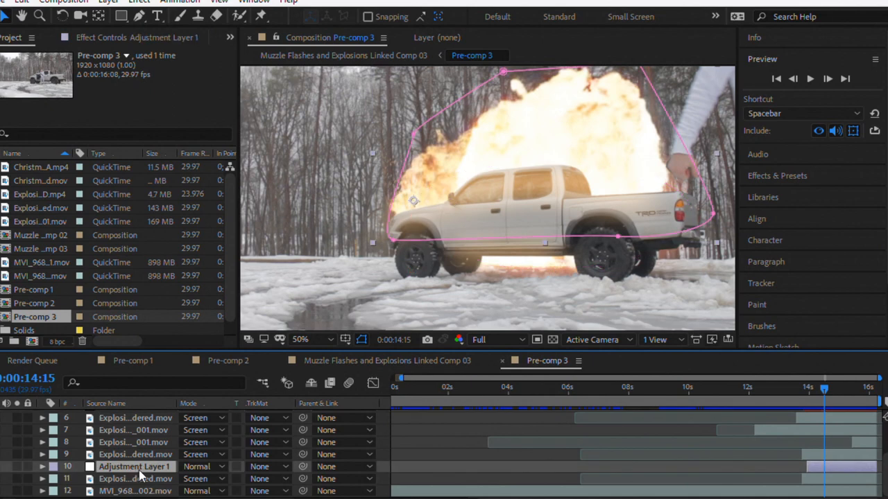
mouse_move(146, 466)
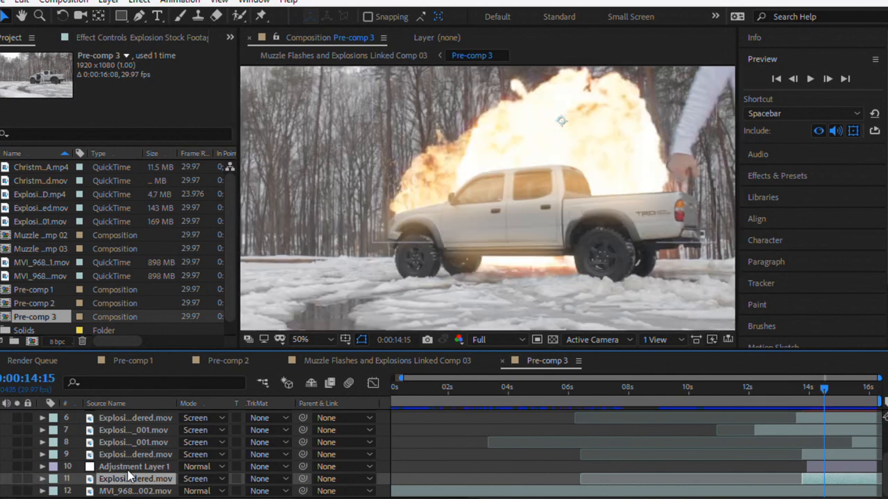
Step: Select the explosion stock footage layer to reveal its effects
click(134, 466)
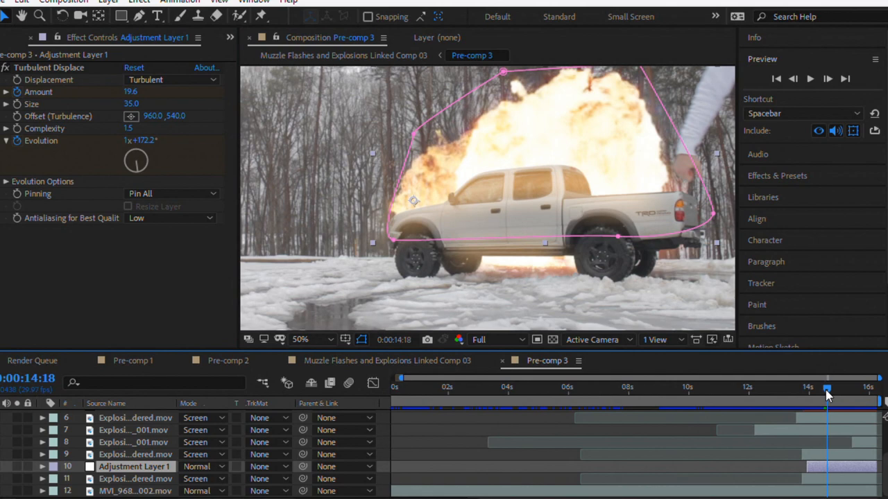
drag(827, 388, 841, 387)
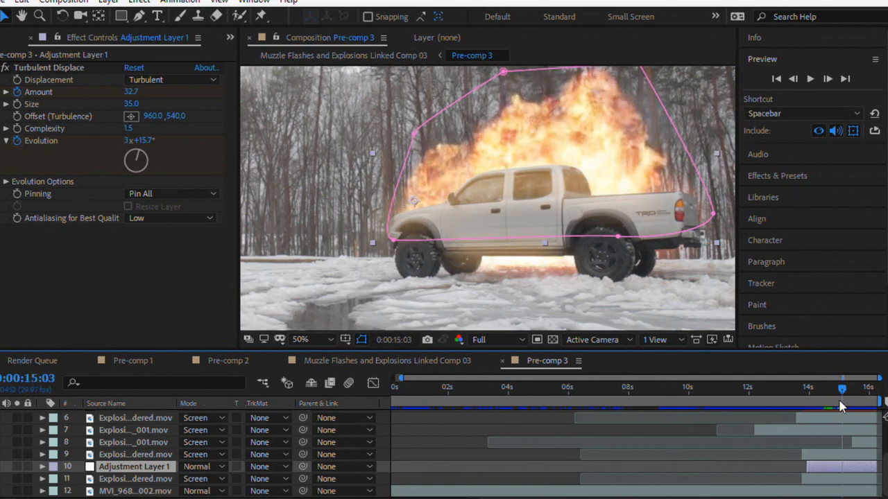
drag(841, 389, 831, 389)
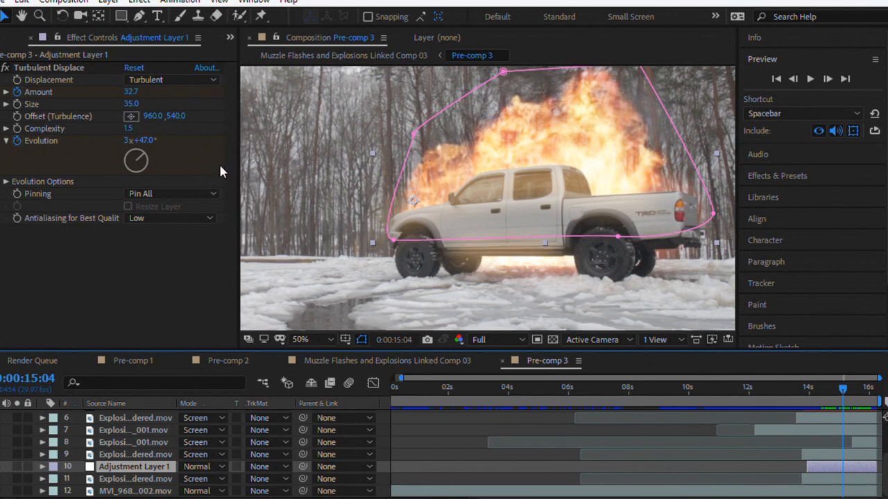
mouse_move(196, 143)
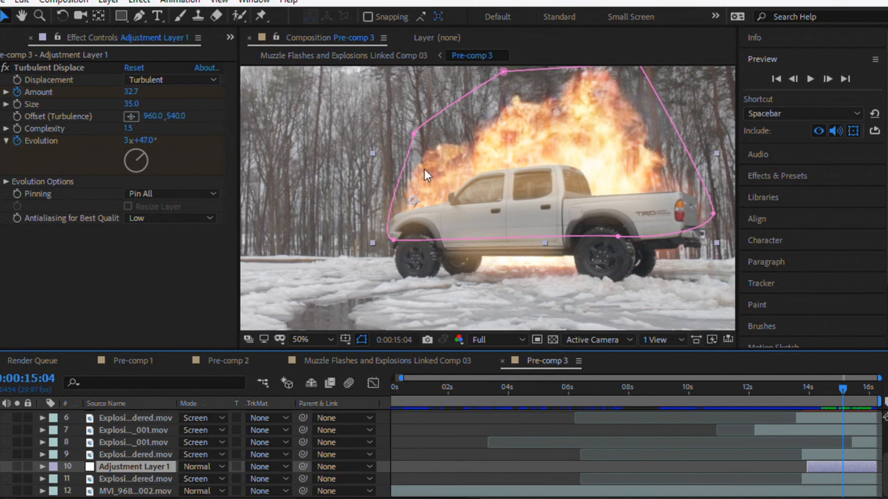
mouse_move(502, 179)
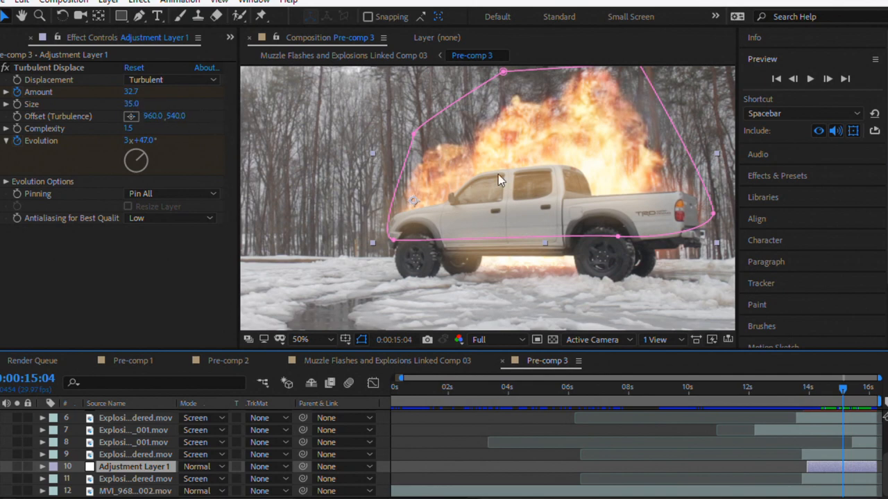
mouse_move(523, 137)
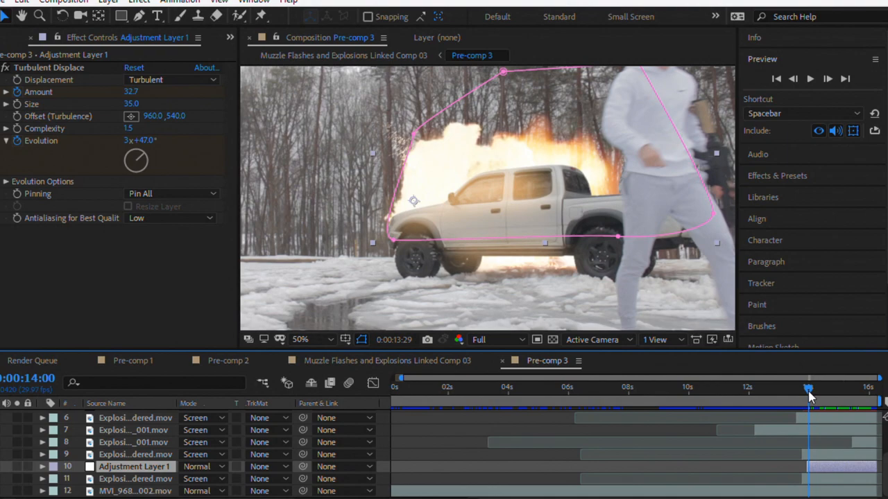
drag(808, 388, 845, 388)
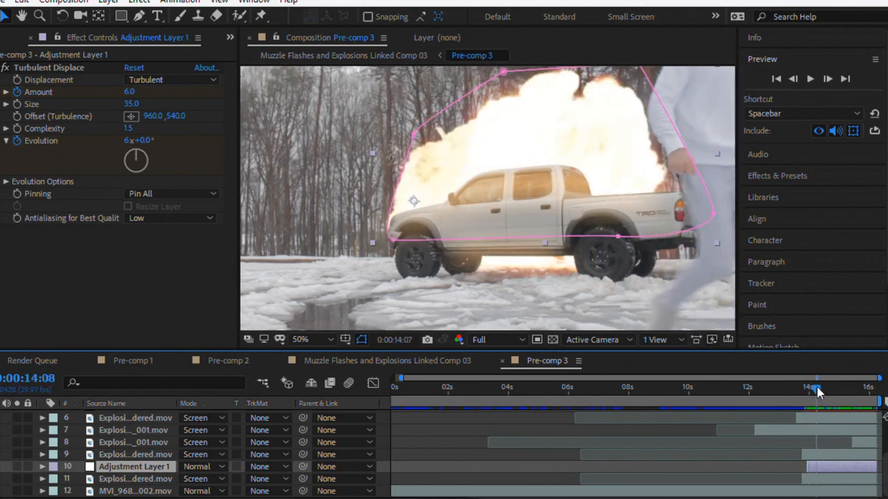
drag(815, 389, 821, 388)
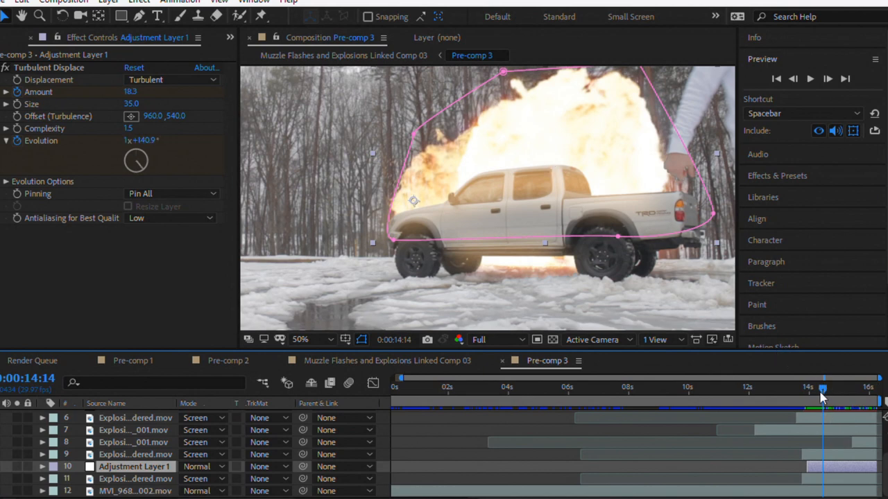
drag(822, 389, 845, 388)
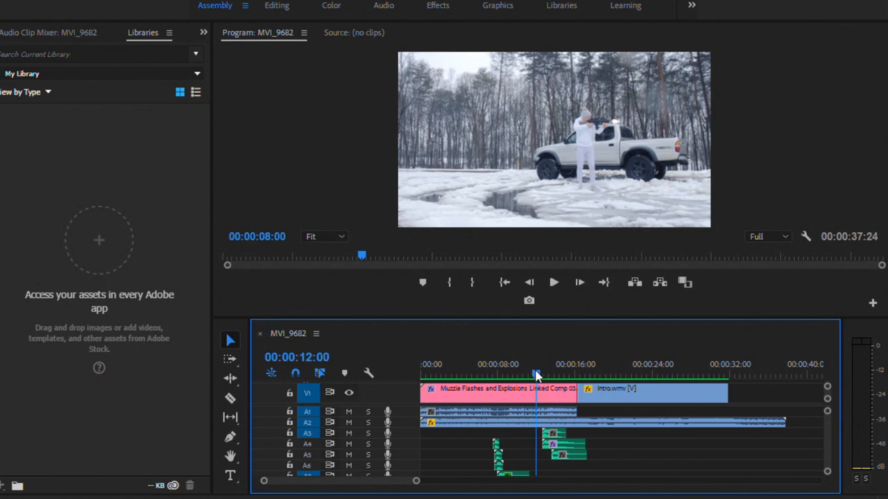
click(553, 283)
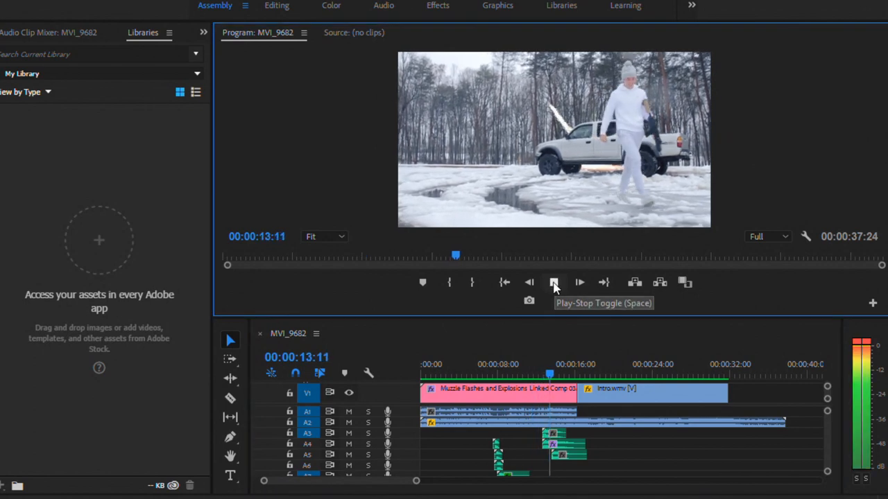
click(554, 282)
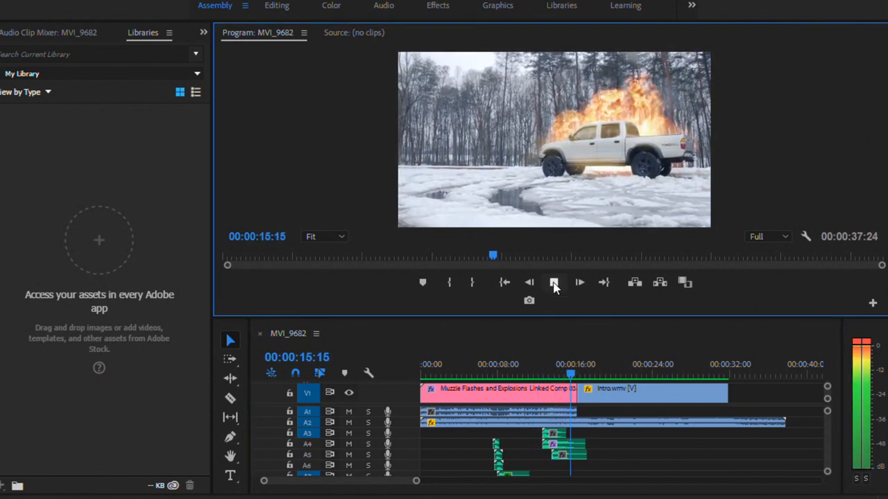
click(554, 282)
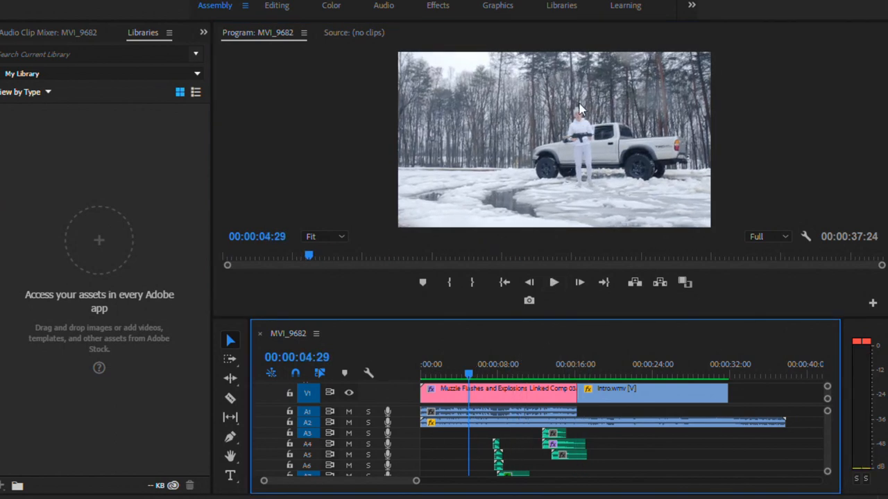
click(473, 374)
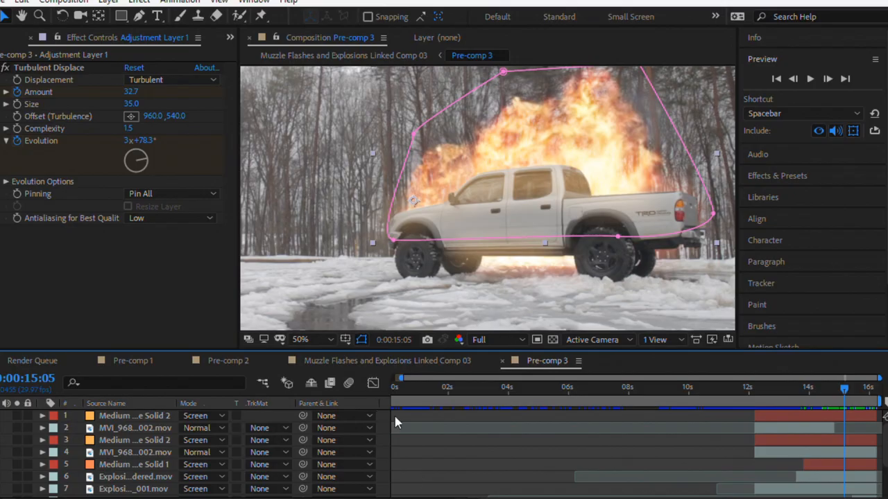
Step: Switch to Muzzle Flashes and Explosions Linked Comp 03 near 10 seconds and reveal Pre-comp 3's shake keyframes
click(132, 360)
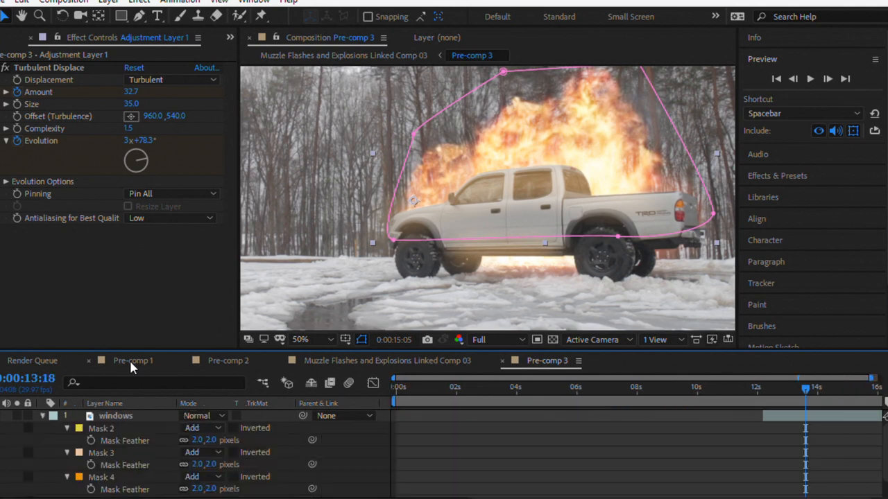
click(132, 361)
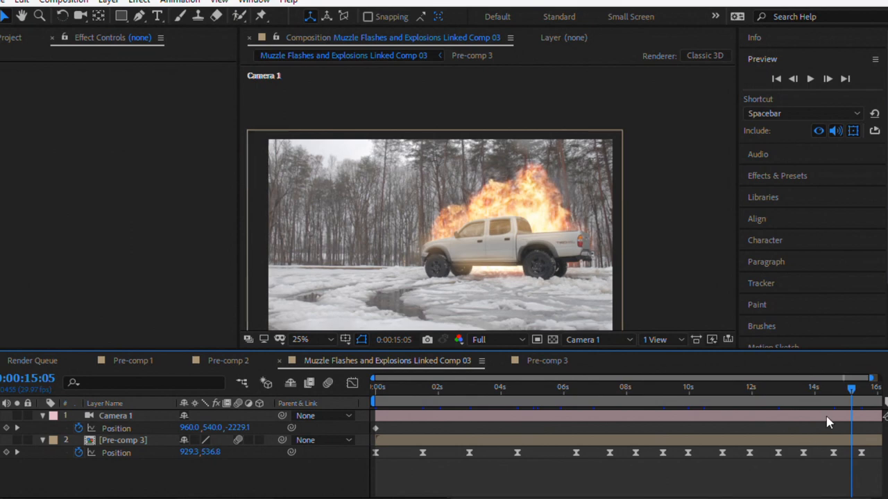
click(407, 387)
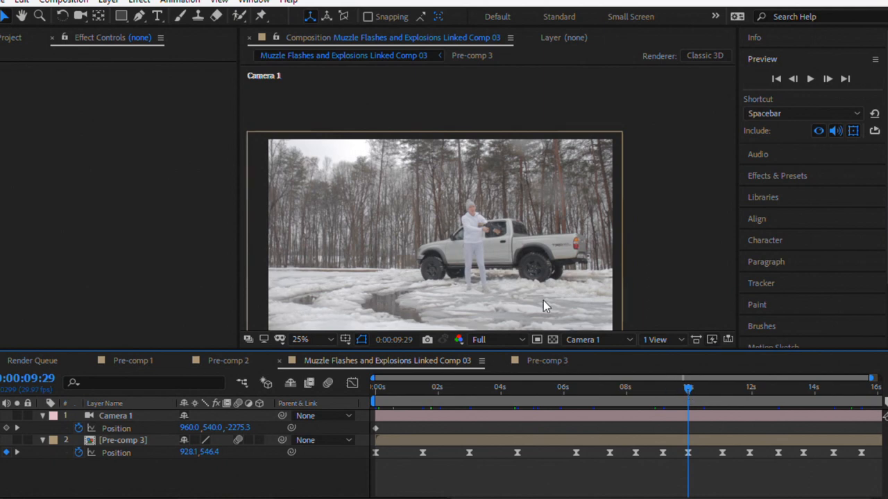
click(123, 441)
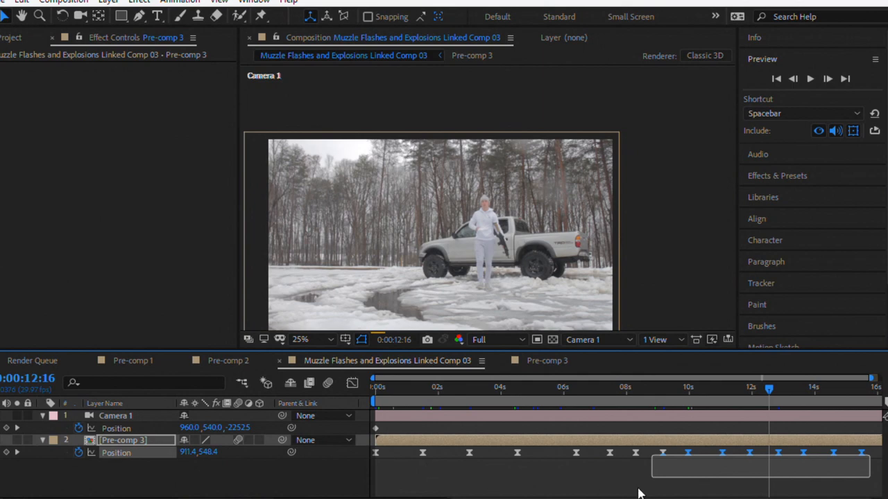
mouse_move(732, 461)
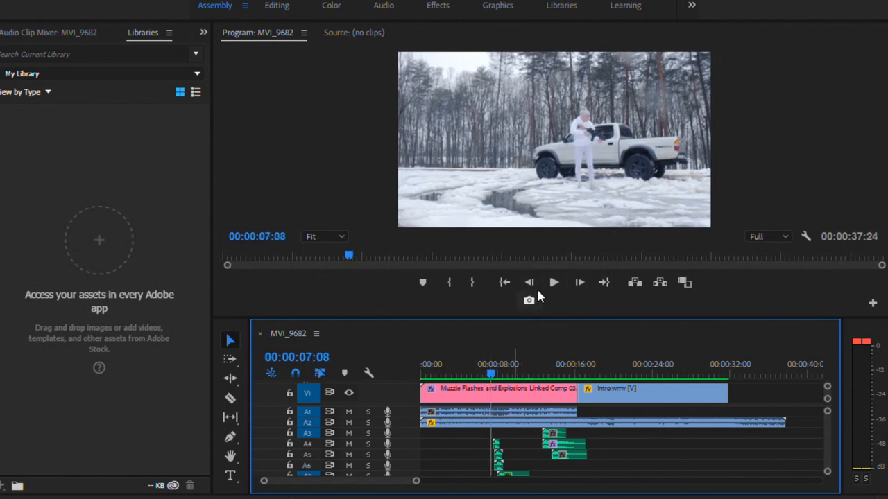
click(553, 282)
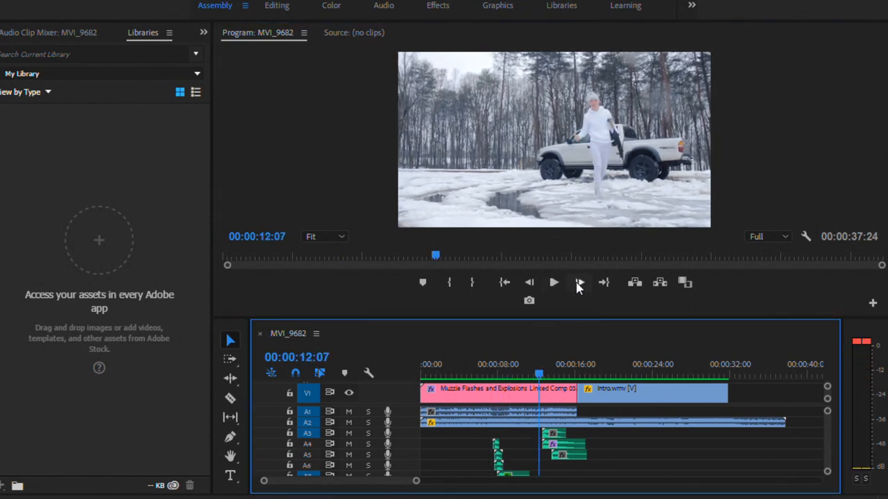
click(554, 282)
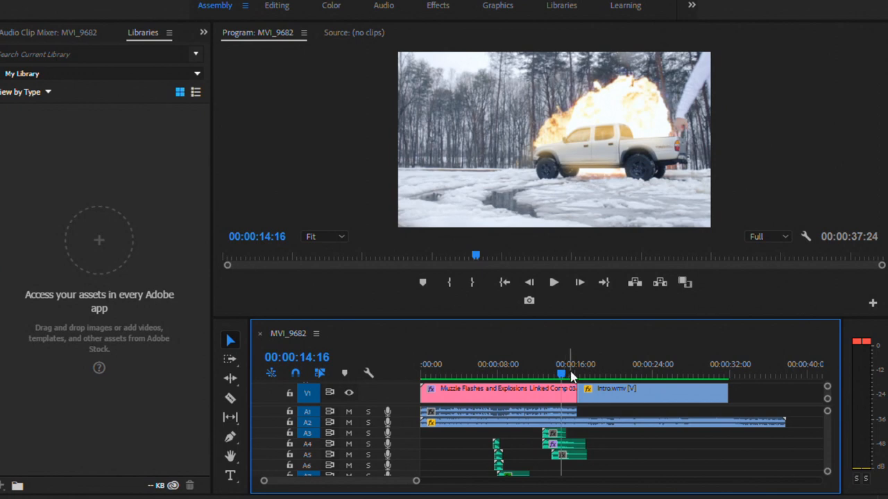
drag(561, 375, 569, 374)
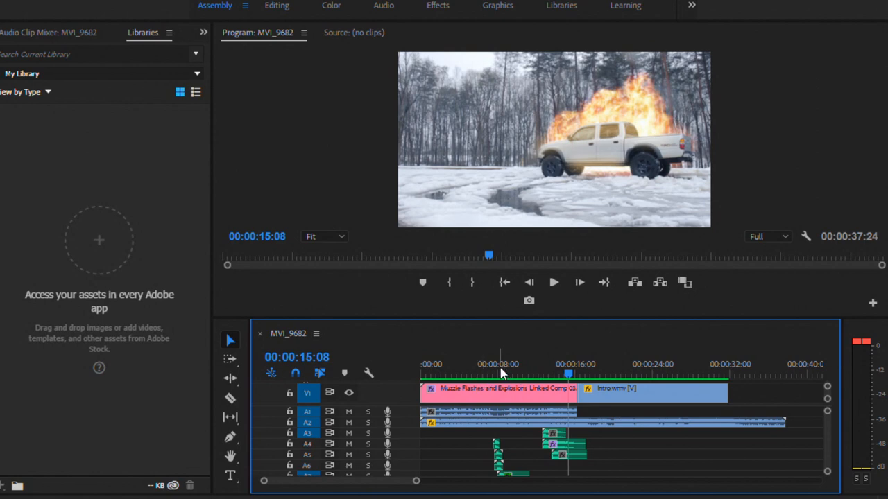
mouse_move(562, 367)
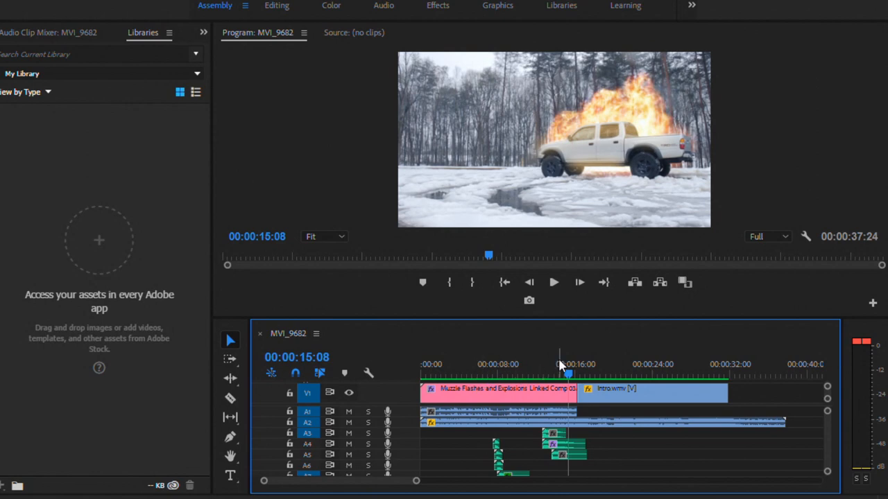
mouse_move(541, 245)
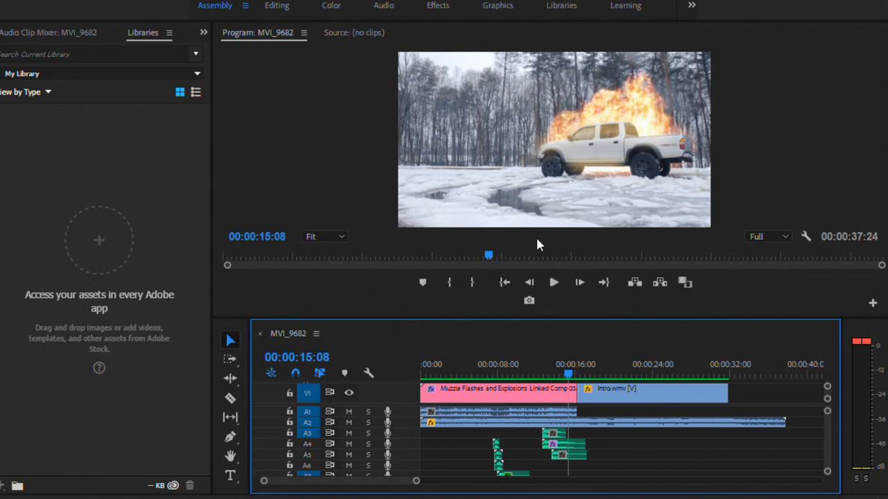
mouse_move(616, 106)
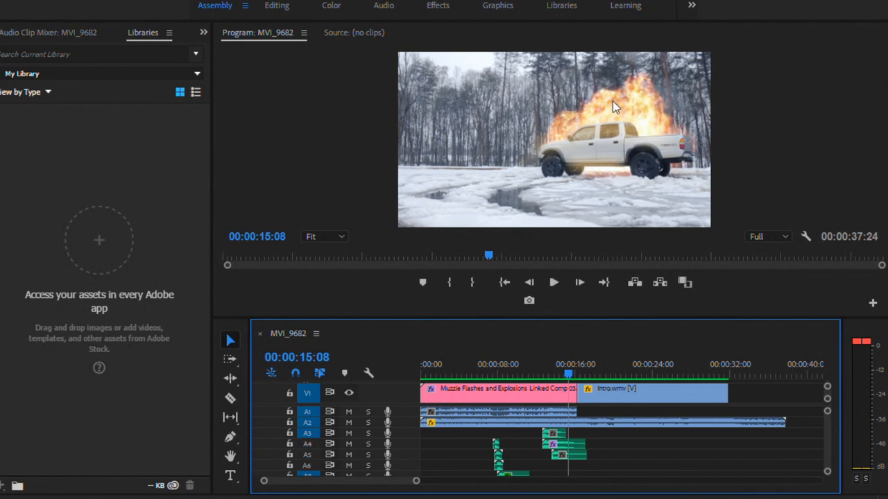
mouse_move(635, 104)
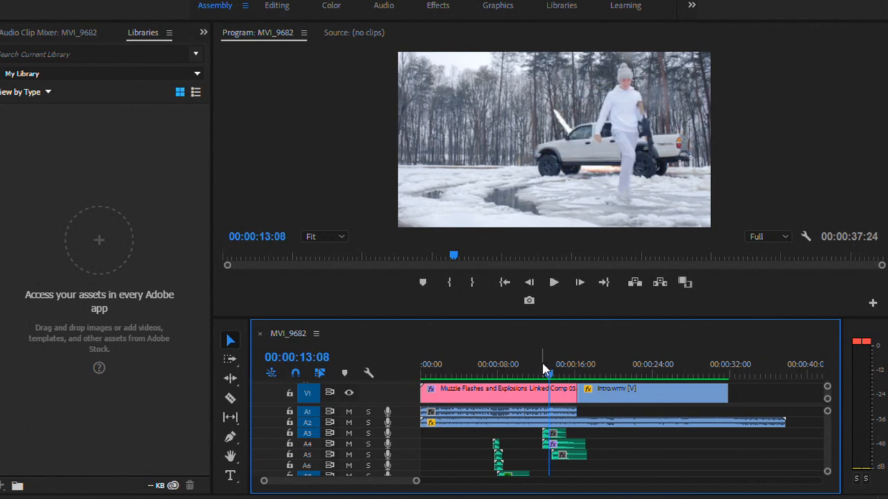
click(497, 374)
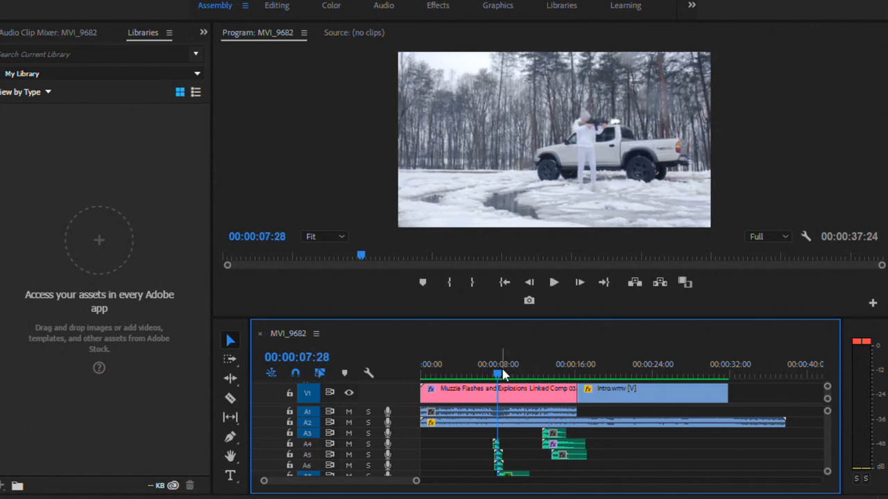